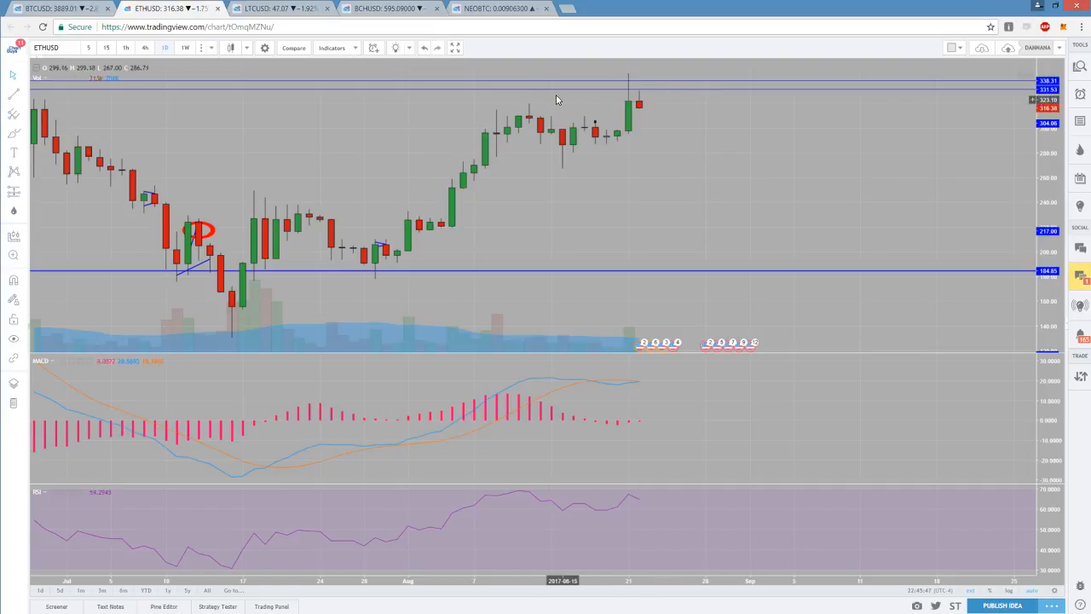
pyautogui.moveTo(654, 116)
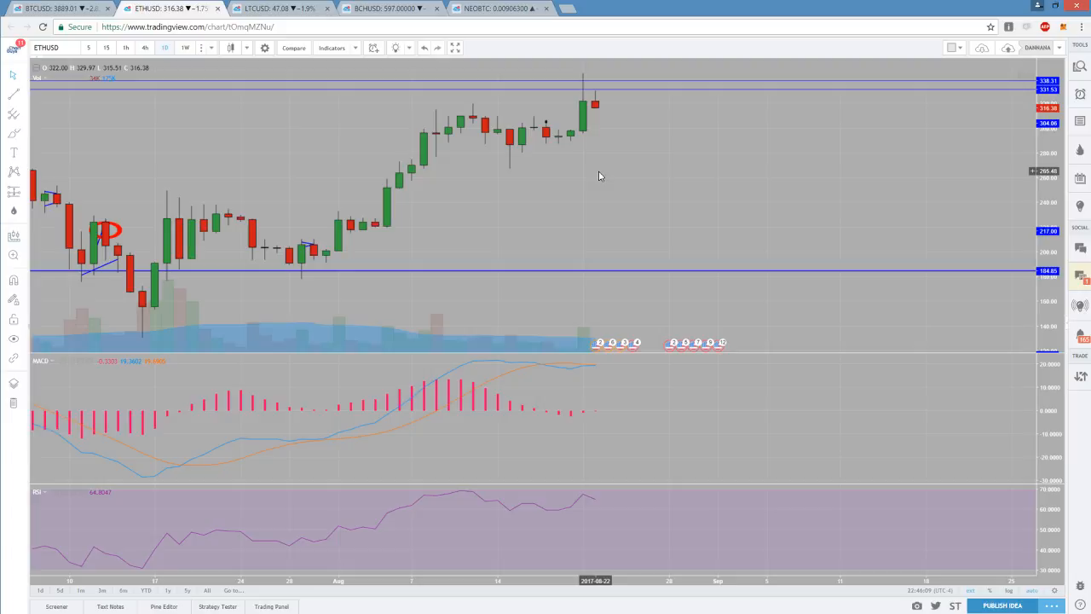
pyautogui.moveTo(545, 143)
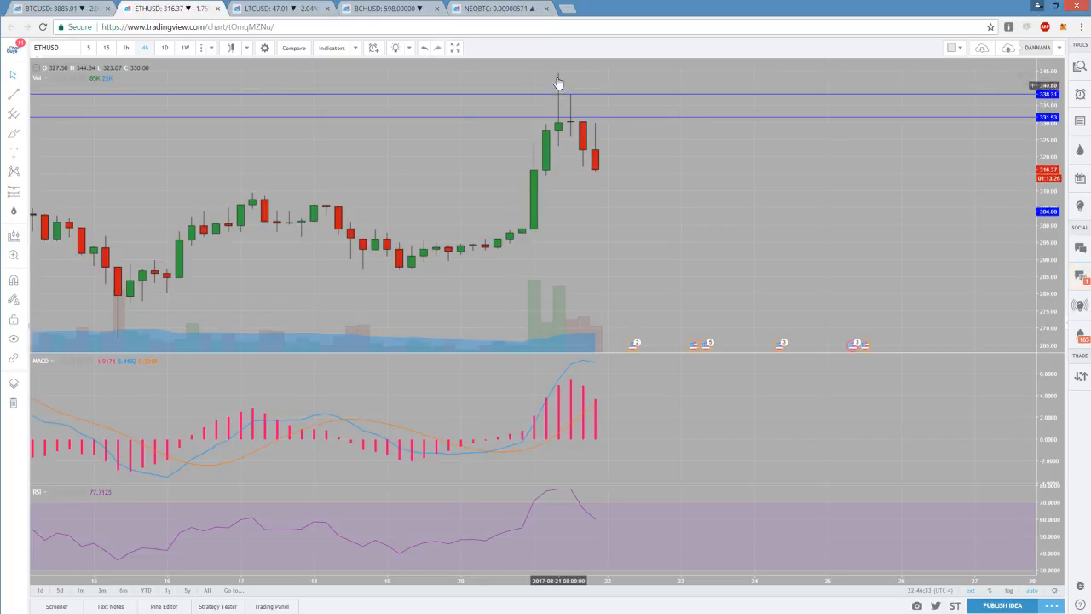
pyautogui.moveTo(600, 160)
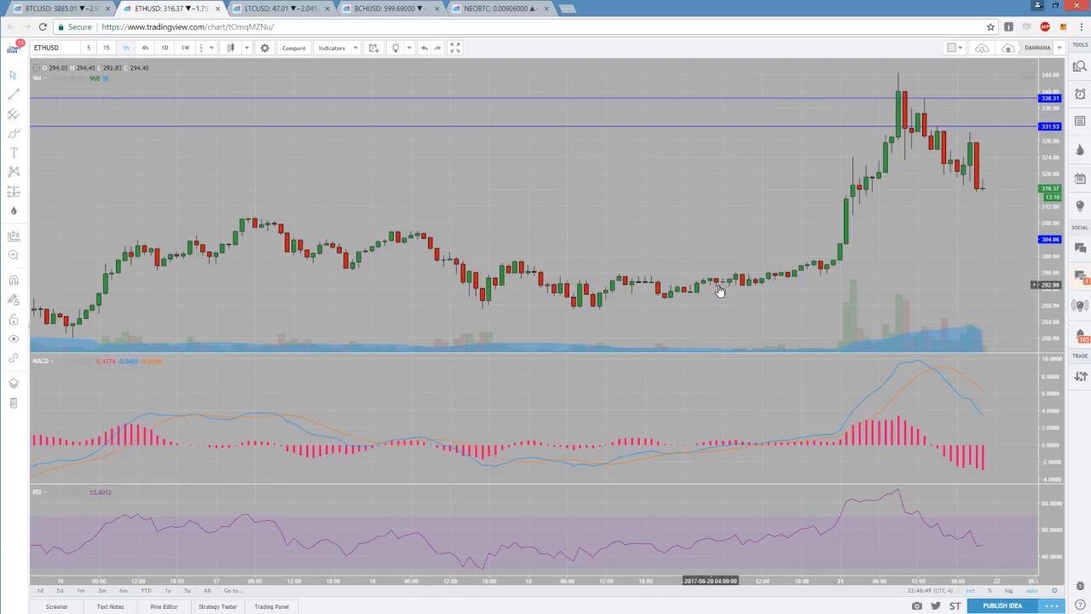
pyautogui.moveTo(585, 314)
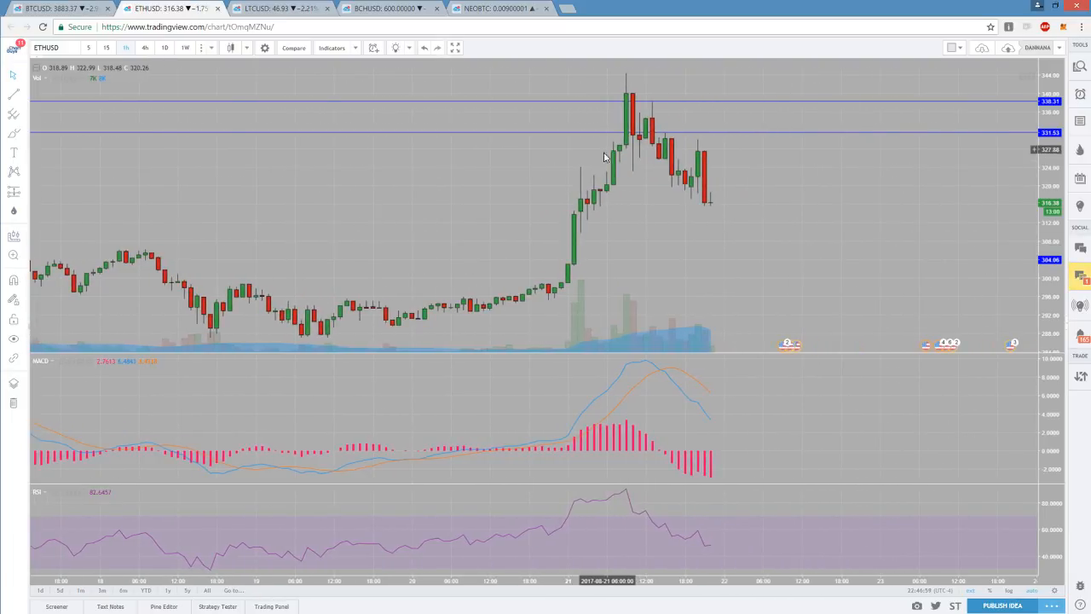
pyautogui.moveTo(595, 194)
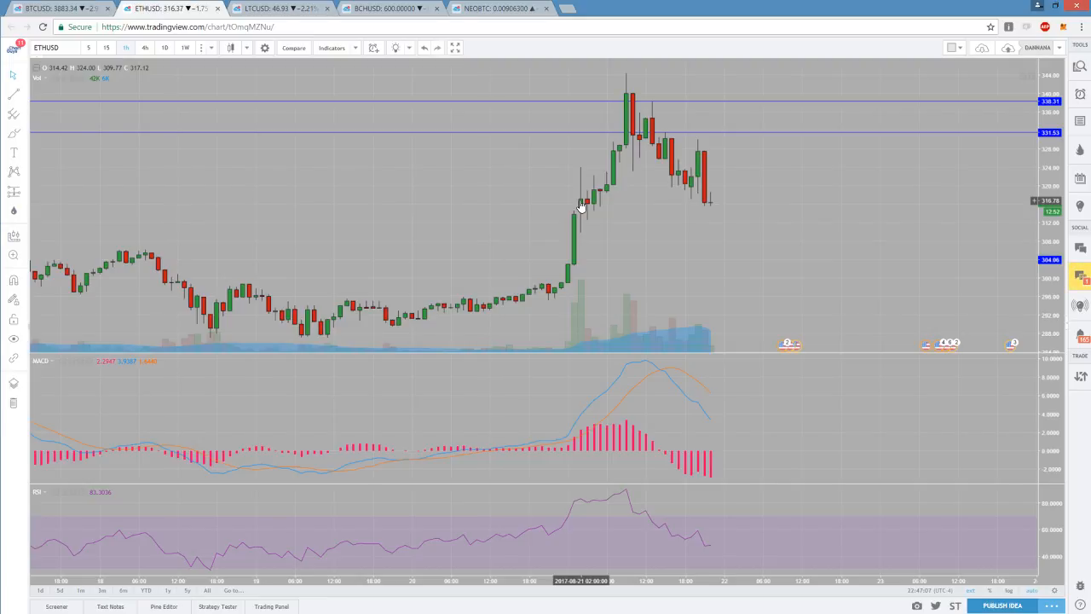
pyautogui.moveTo(590, 204)
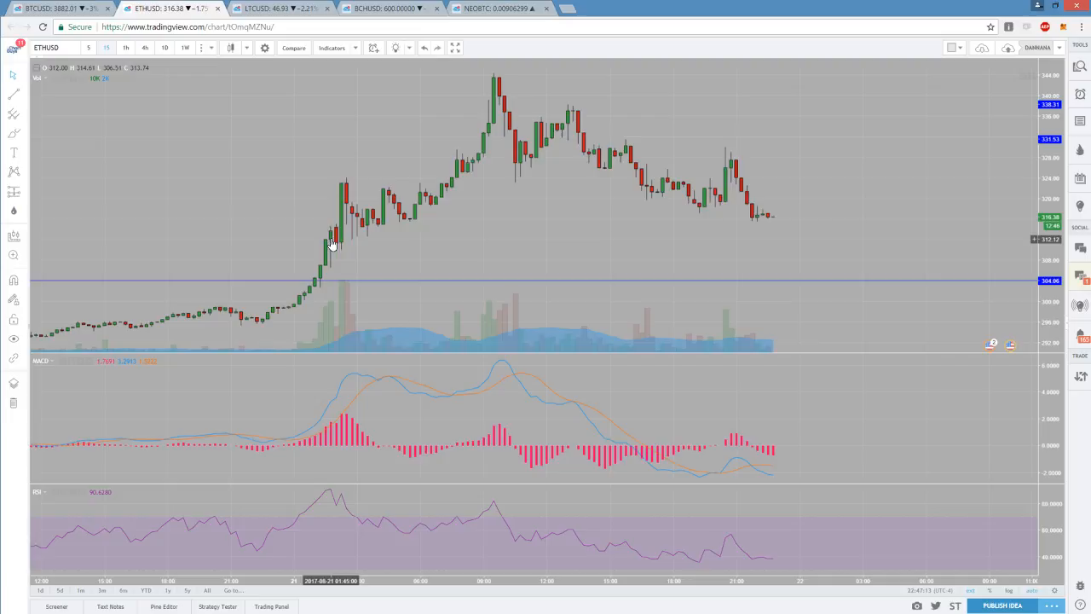
pyautogui.moveTo(394, 188)
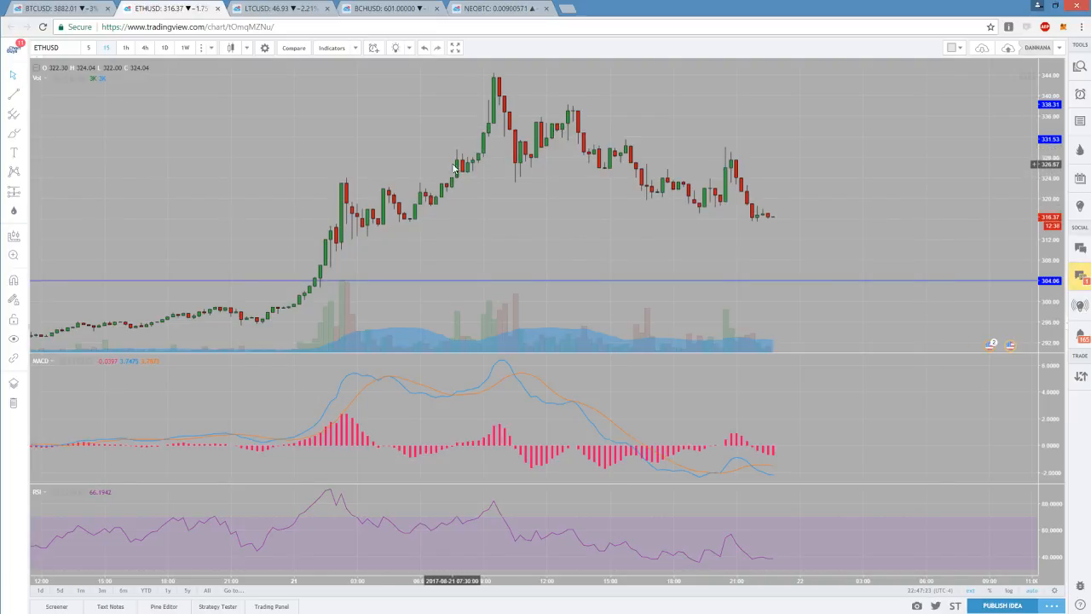
pyautogui.moveTo(491, 106)
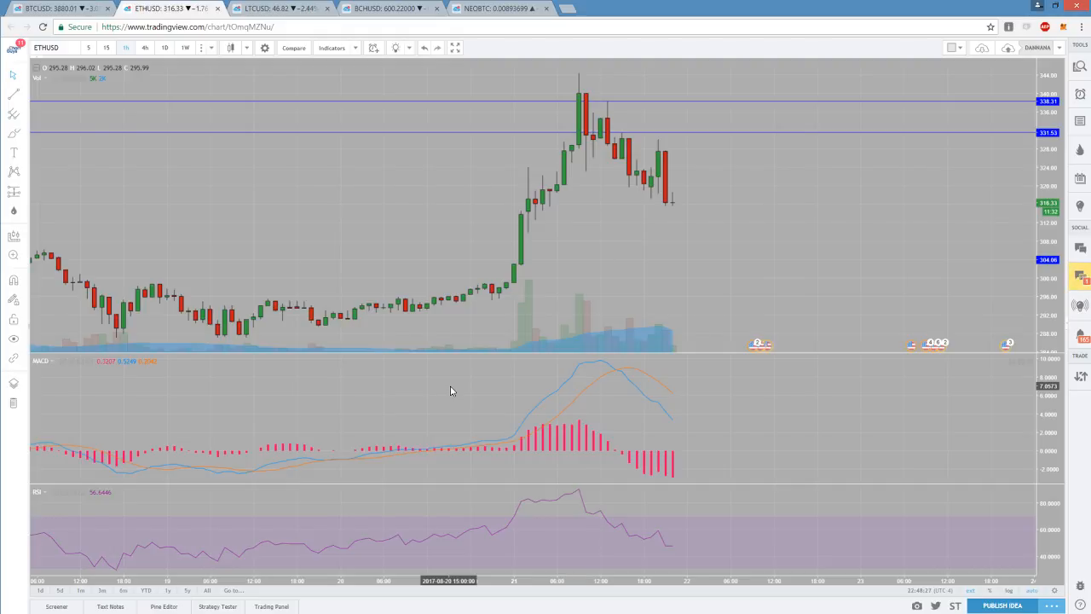
pyautogui.moveTo(587, 117)
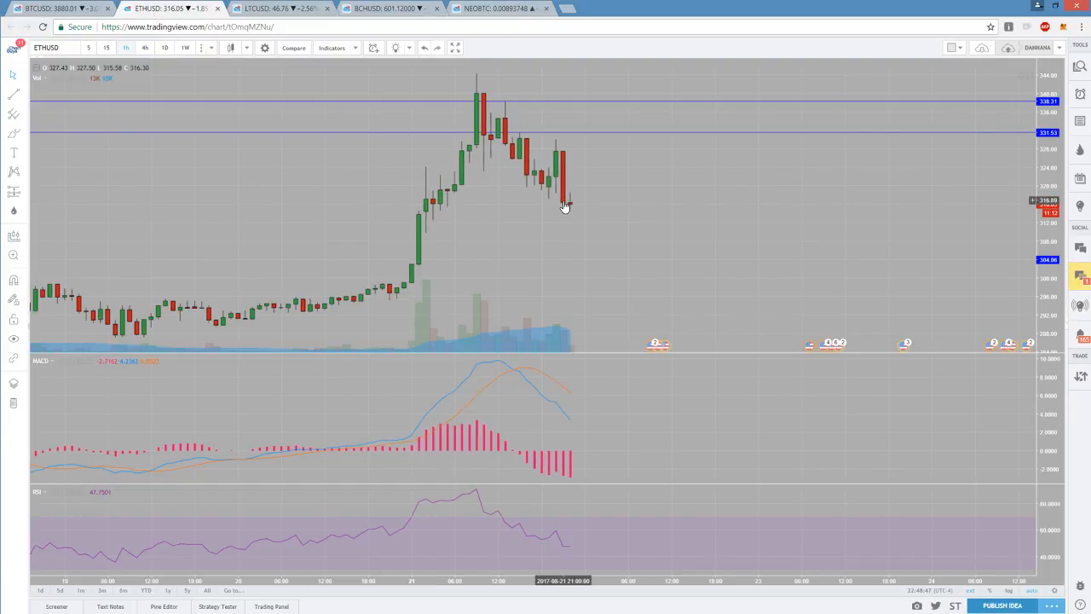
# Pan the ETH/USD chart to centre the latest candles after the spike.
pyautogui.moveTo(563, 204); pyautogui.dragTo(453, 198)
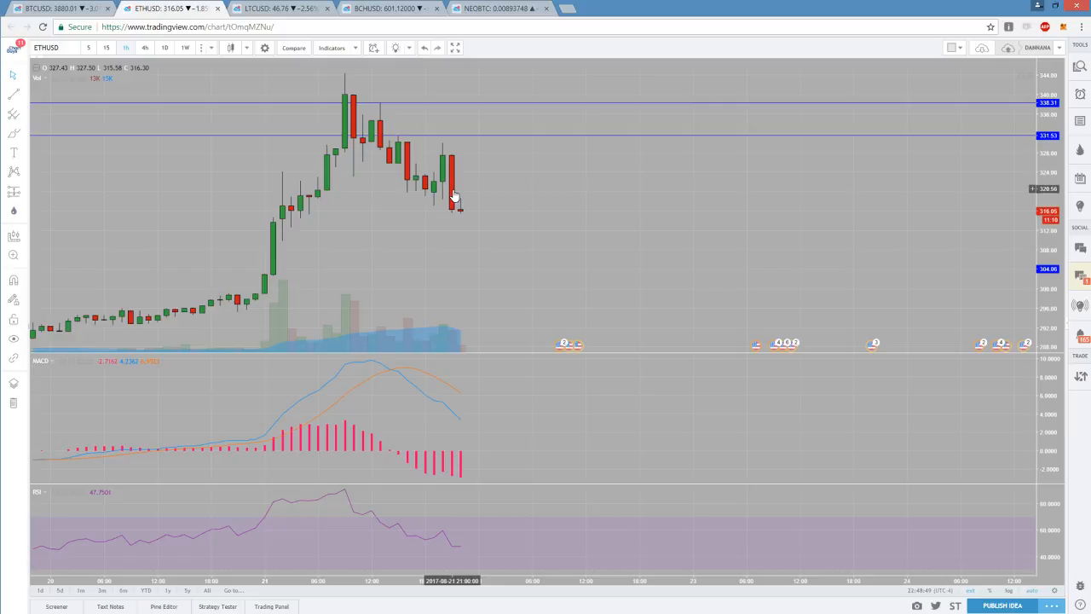
pyautogui.moveTo(457, 218)
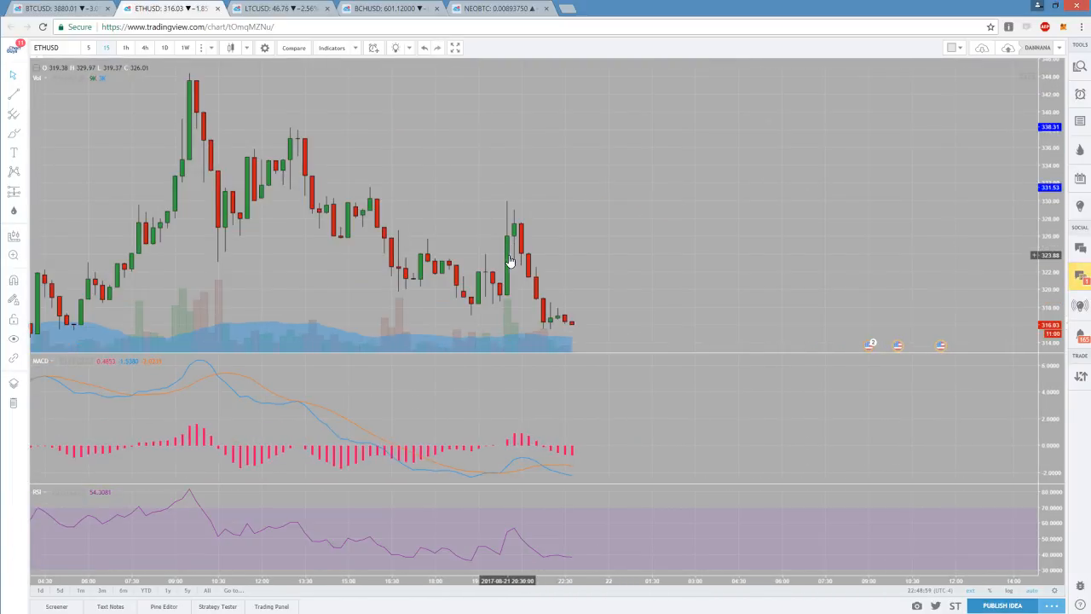
pyautogui.moveTo(300, 249)
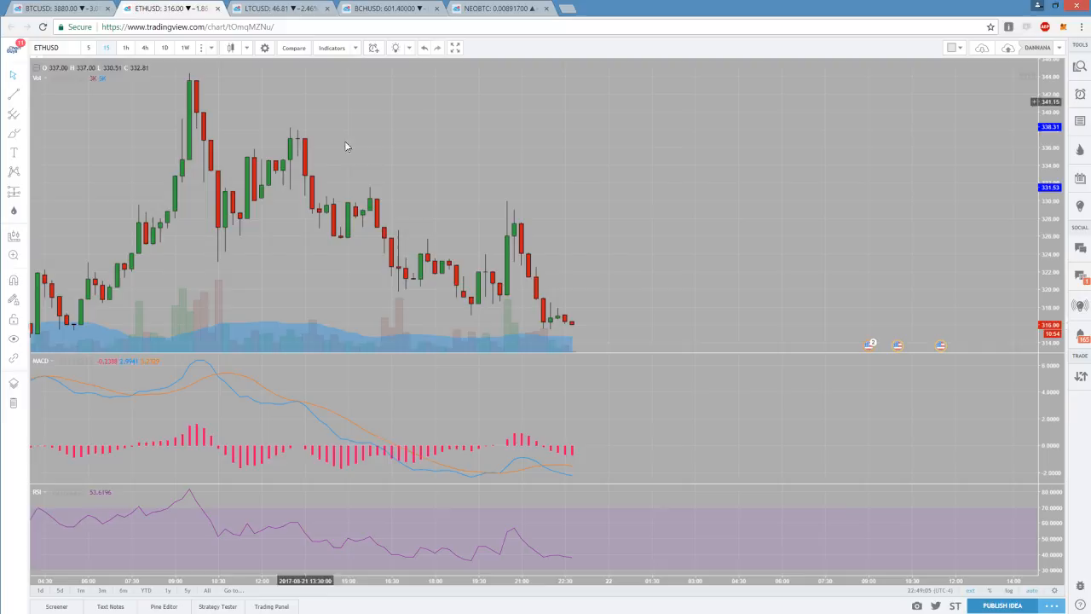
pyautogui.moveTo(486, 264)
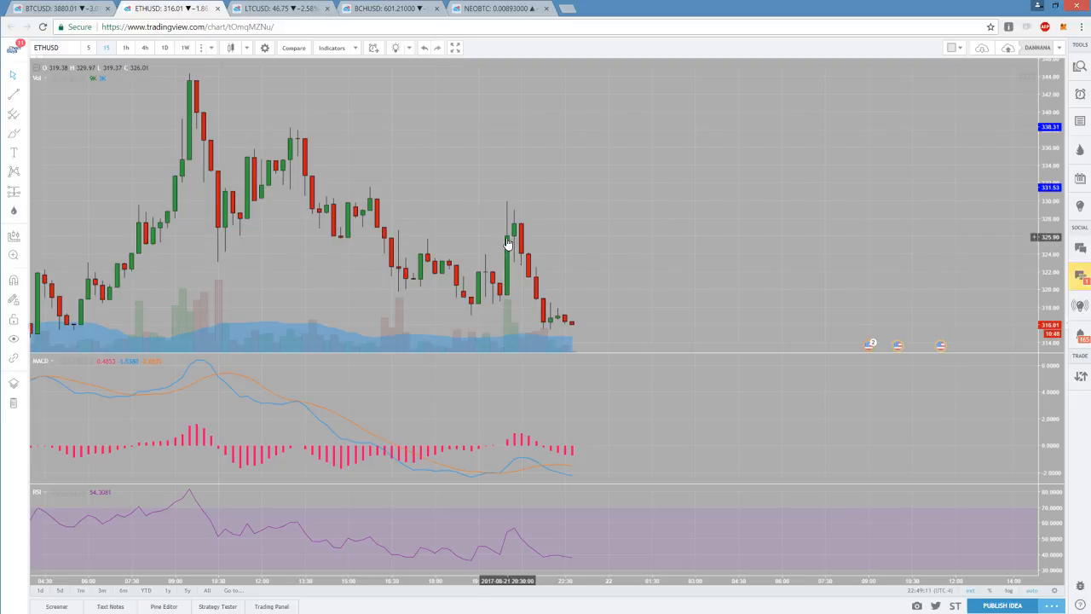
pyautogui.moveTo(509, 205)
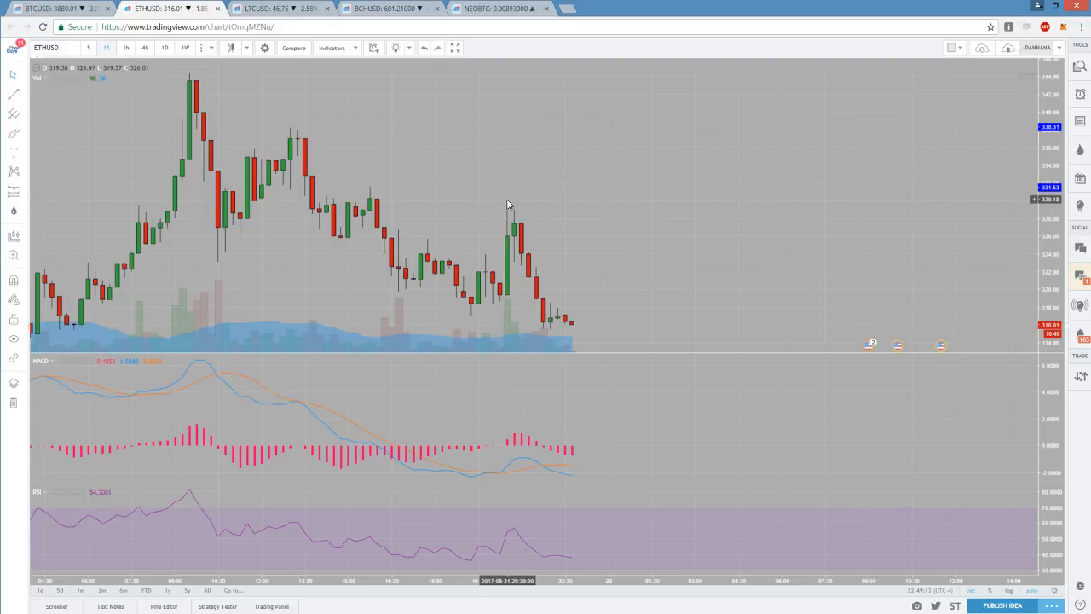
pyautogui.moveTo(542, 287)
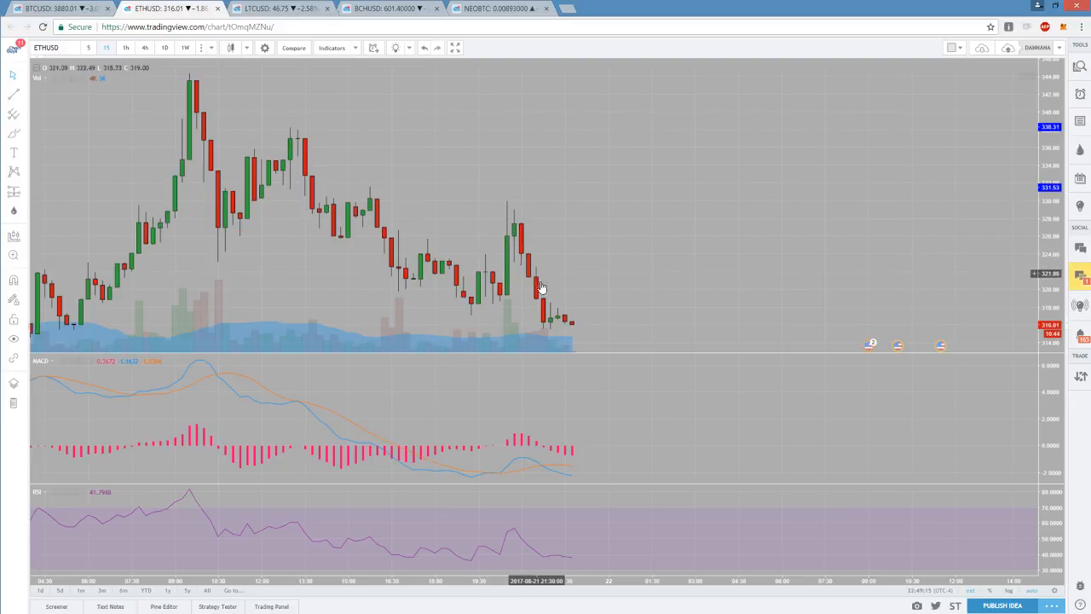
pyautogui.moveTo(528, 349)
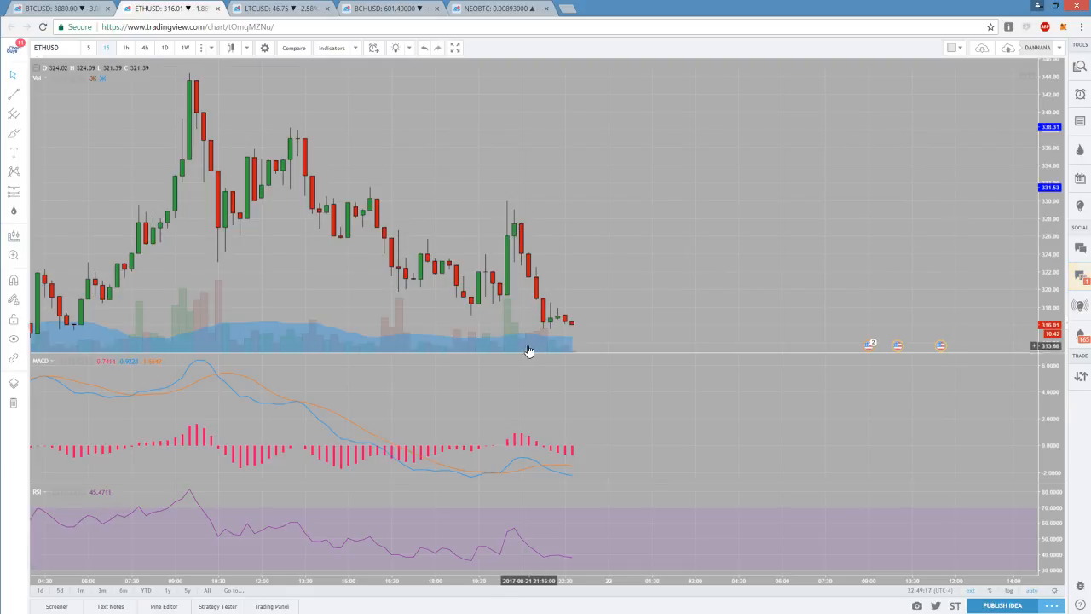
pyautogui.moveTo(532, 256)
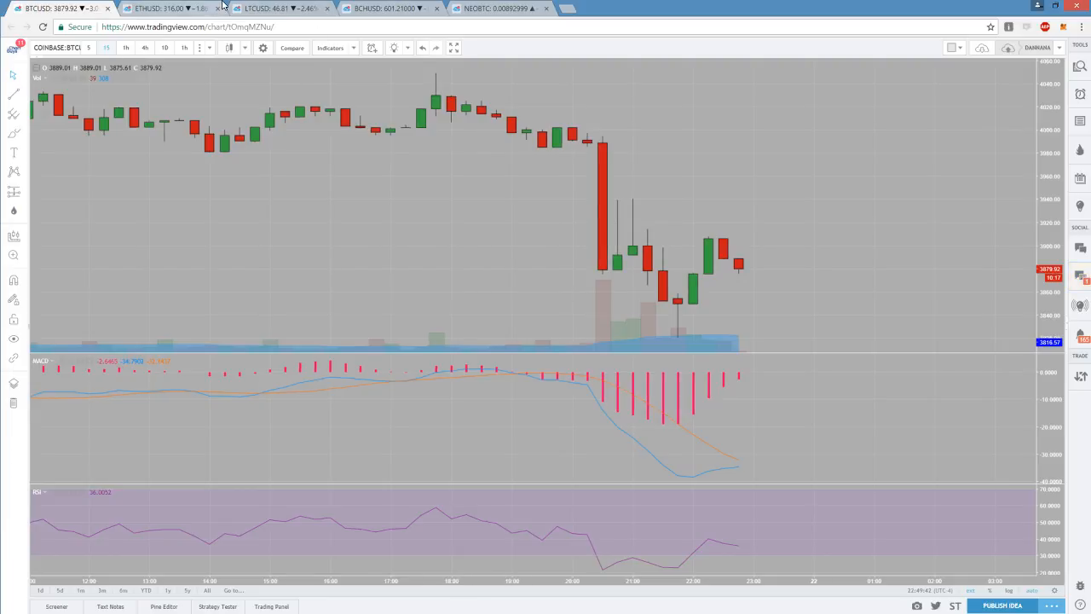
pyautogui.click(171, 9)
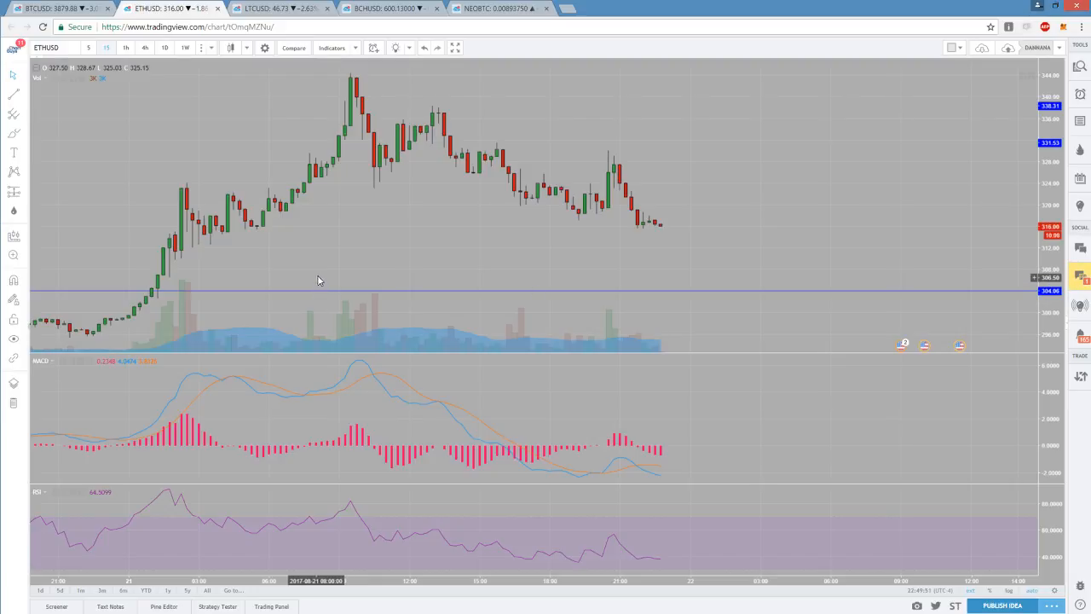
pyautogui.click(273, 10)
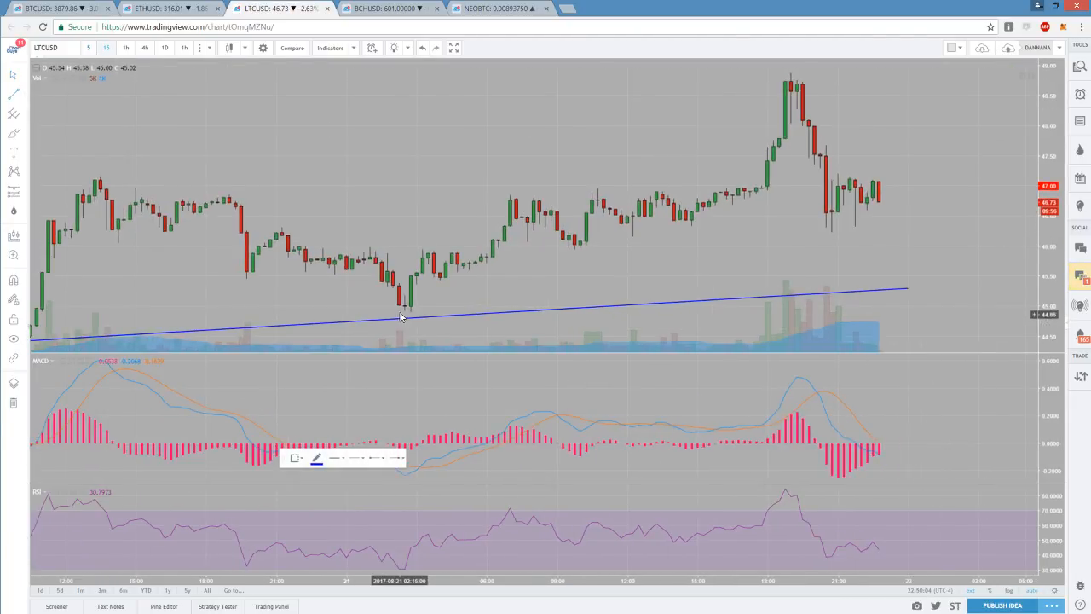
pyautogui.moveTo(406, 307); pyautogui.dragTo(707, 218)
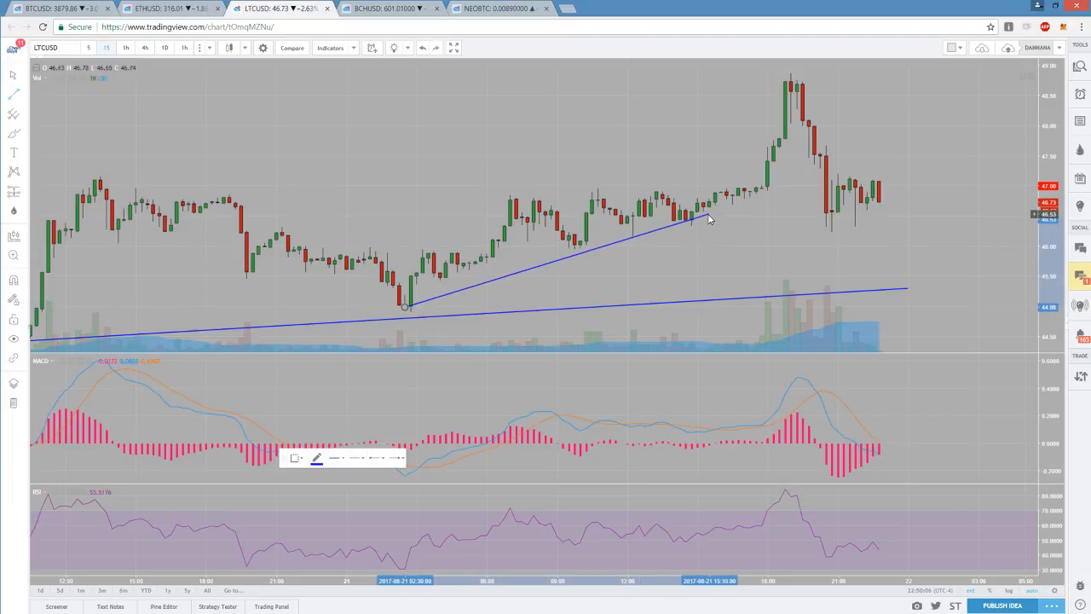
pyautogui.click(709, 213)
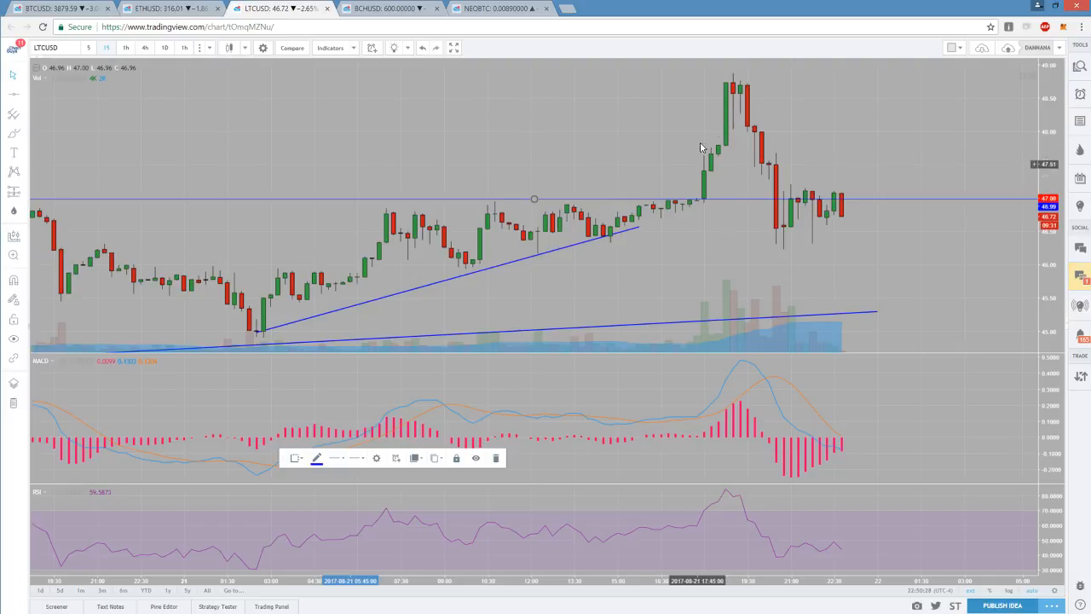
pyautogui.moveTo(771, 213)
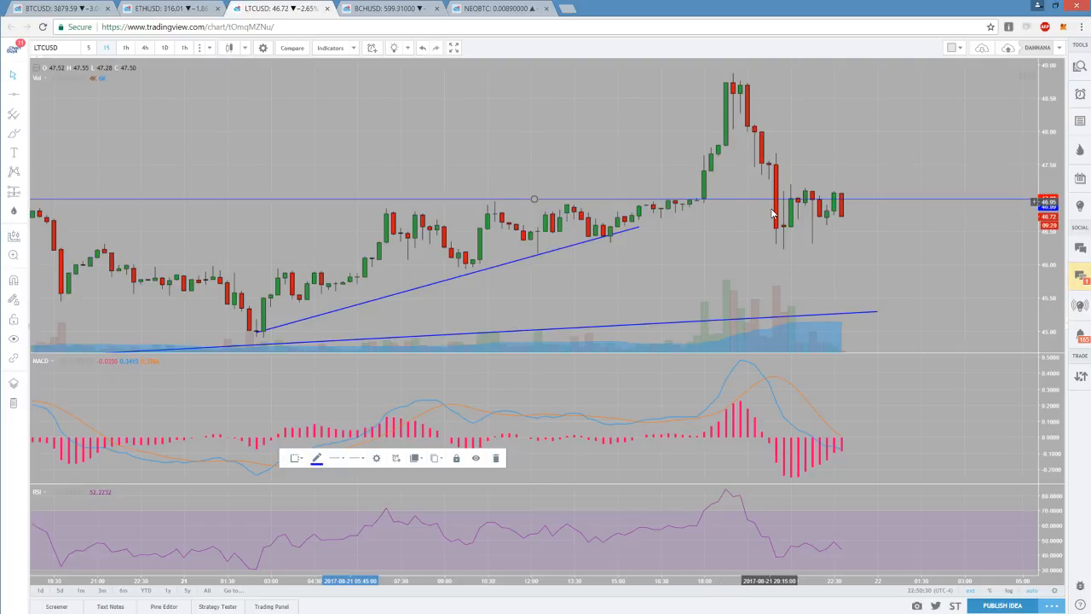
pyautogui.moveTo(760, 150)
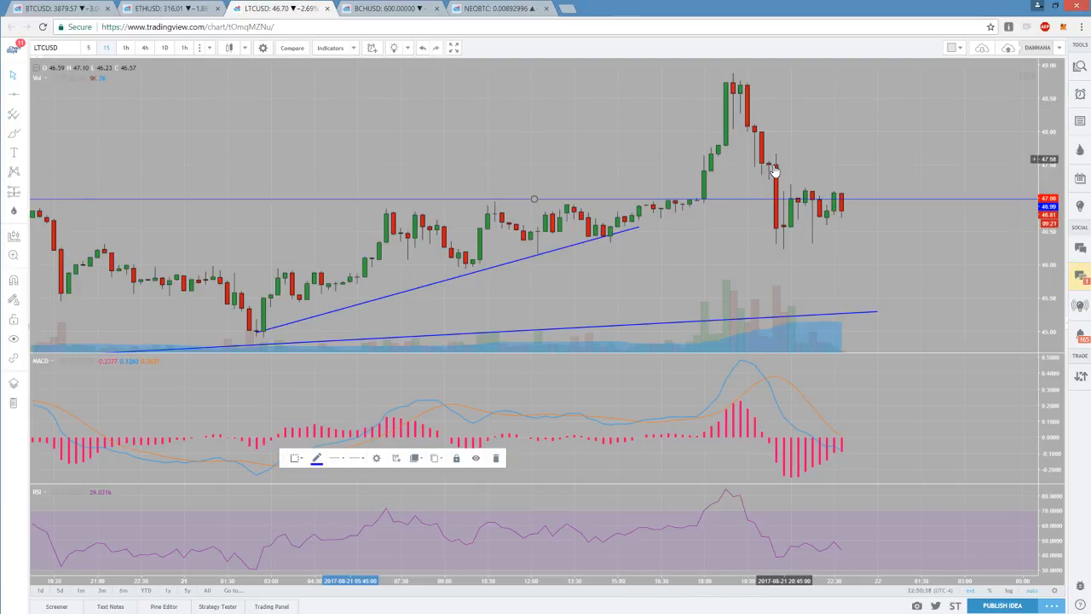
pyautogui.moveTo(759, 239)
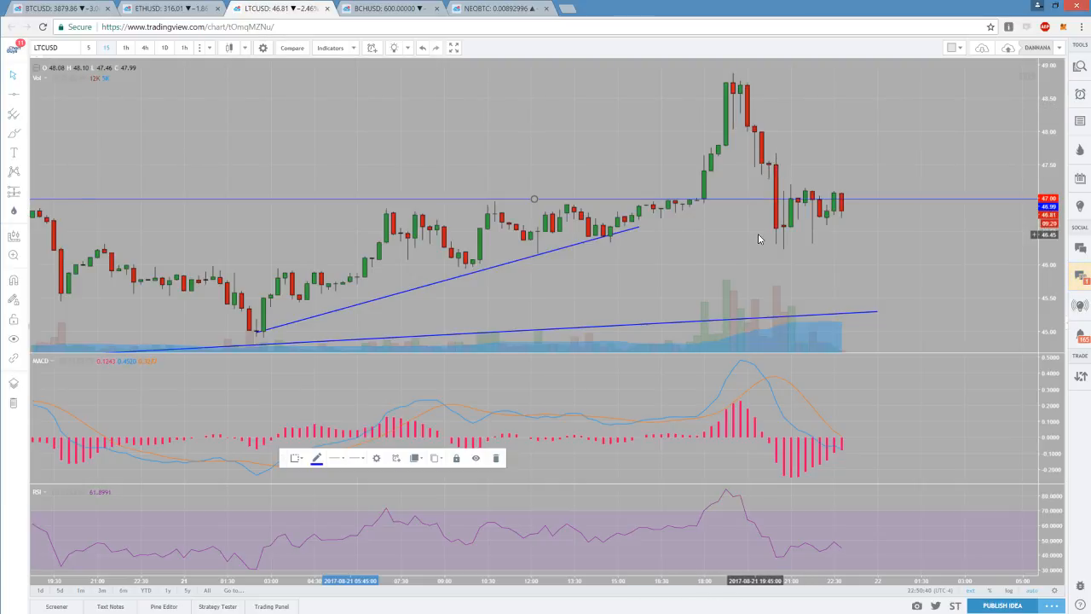
pyautogui.moveTo(745, 186)
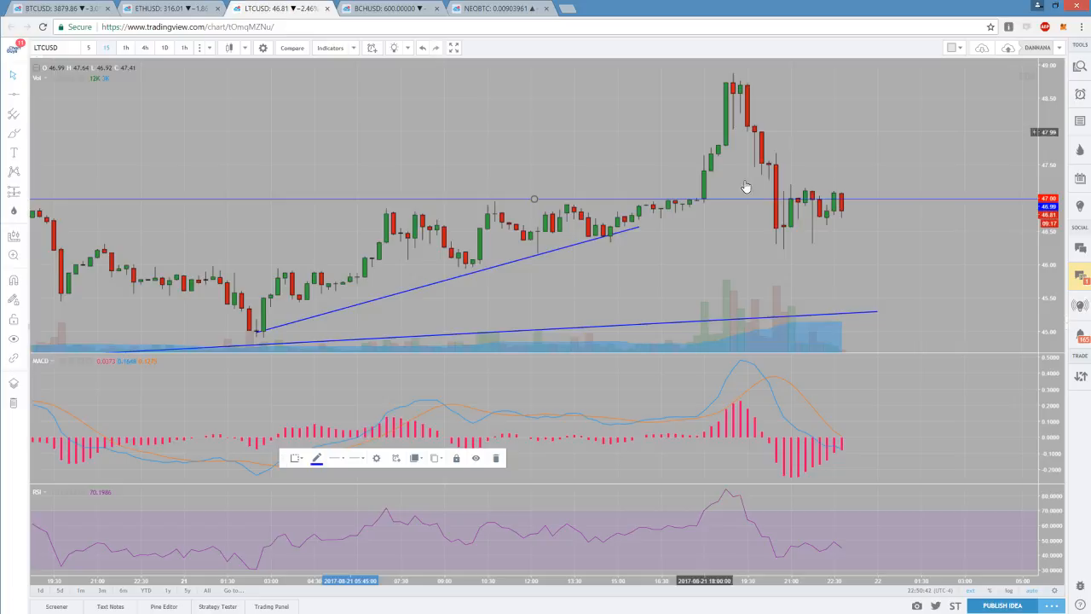
pyautogui.moveTo(791, 218)
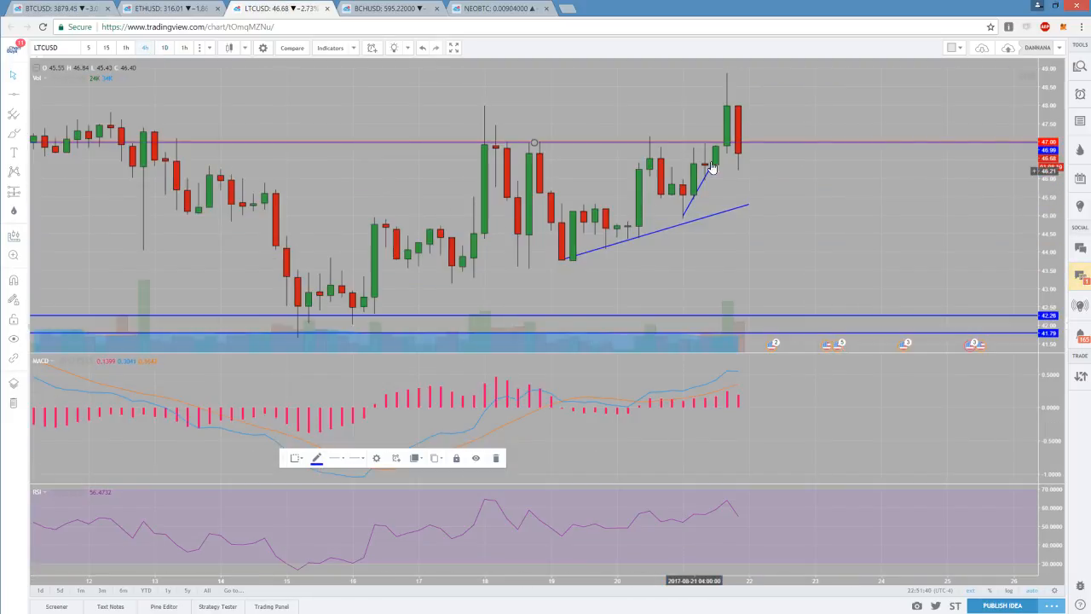
pyautogui.moveTo(680, 198)
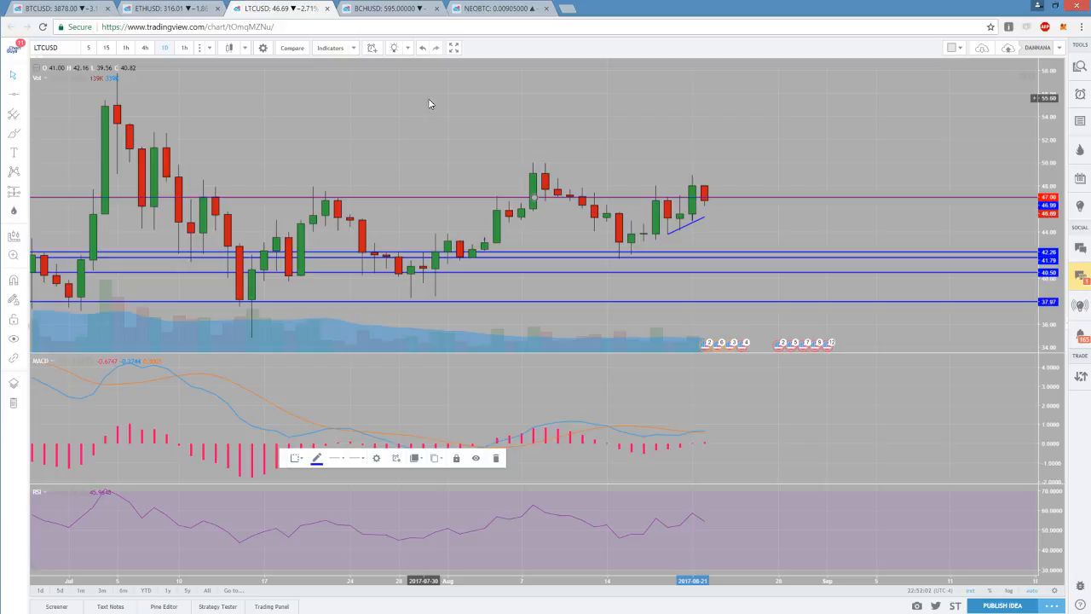
# Switch from LTC/USD to the BCH/USD chart tab.
pyautogui.click(400, 10)
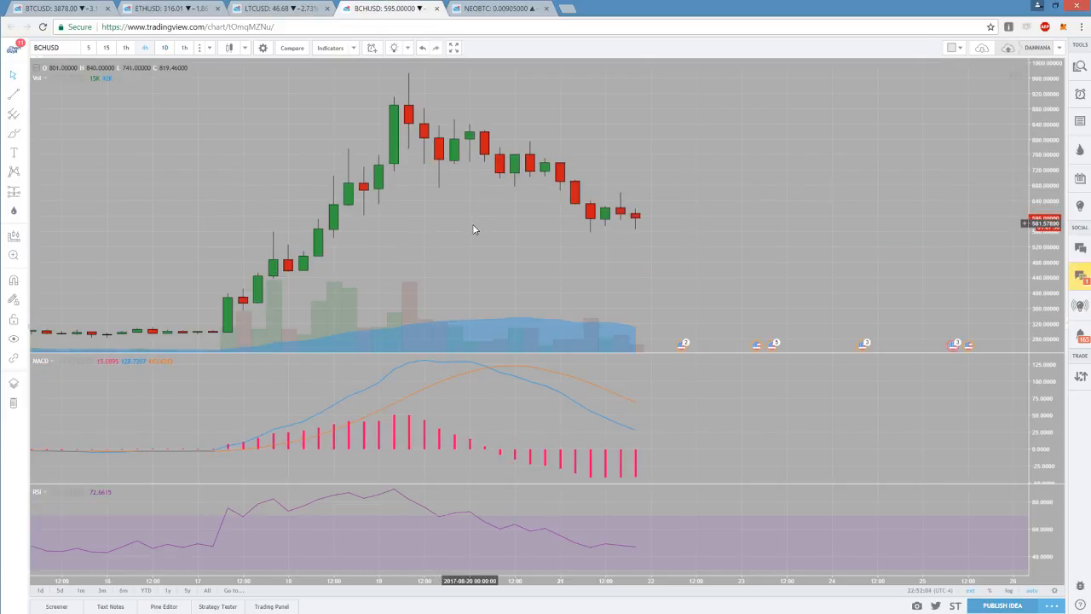
pyautogui.moveTo(664, 254)
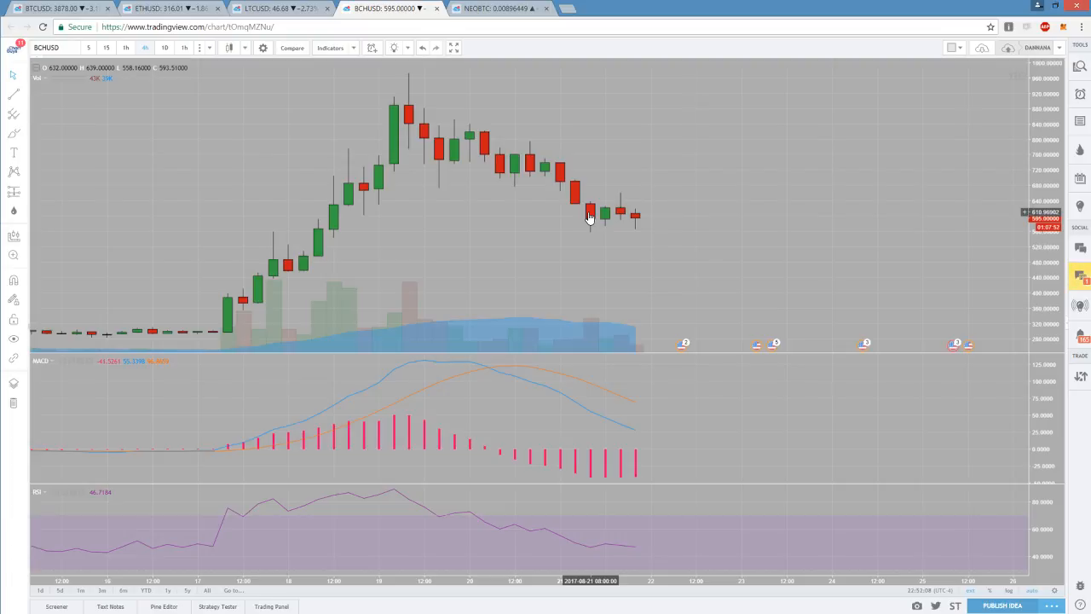
pyautogui.moveTo(634, 224)
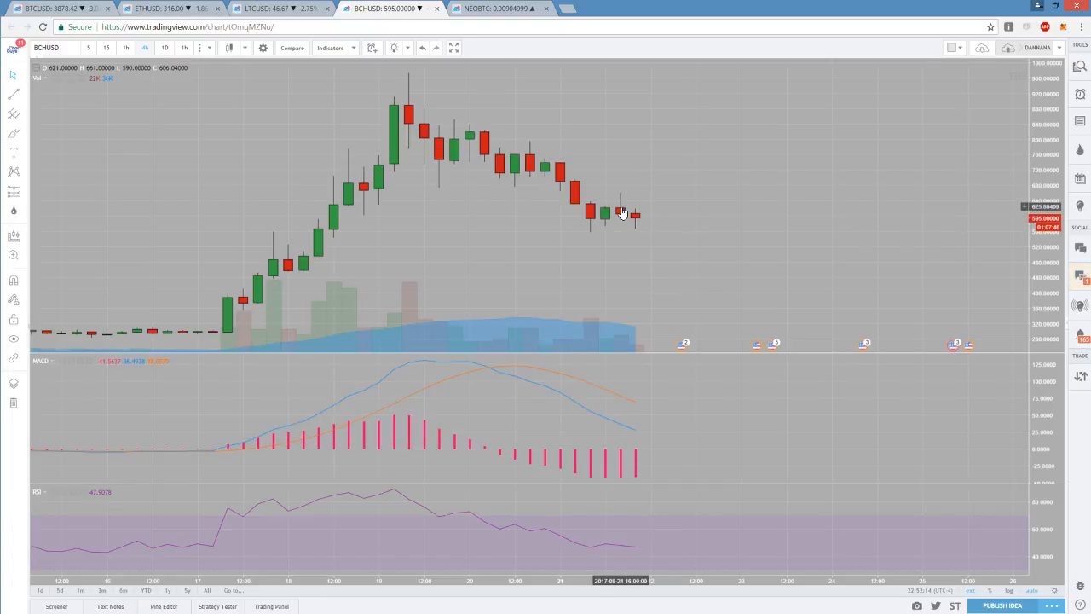
pyautogui.moveTo(634, 222)
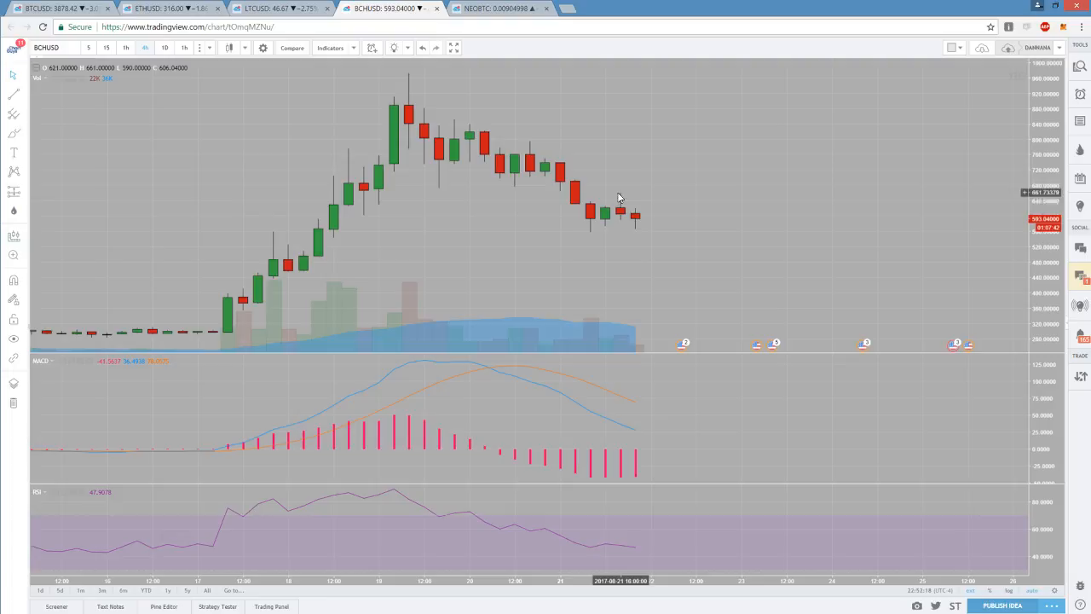
pyautogui.moveTo(703, 271)
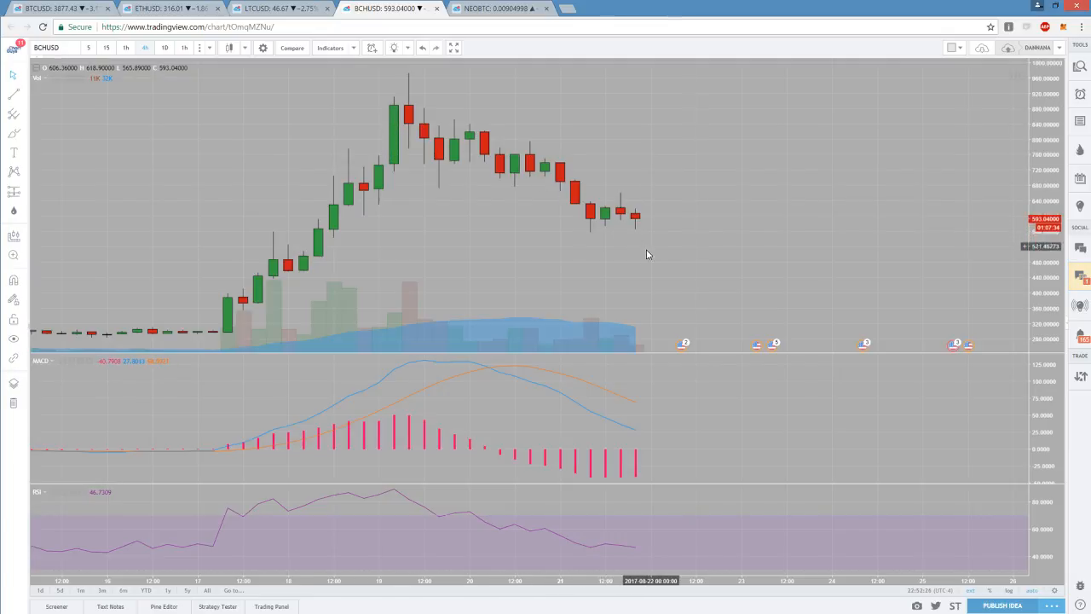
pyautogui.moveTo(607, 422)
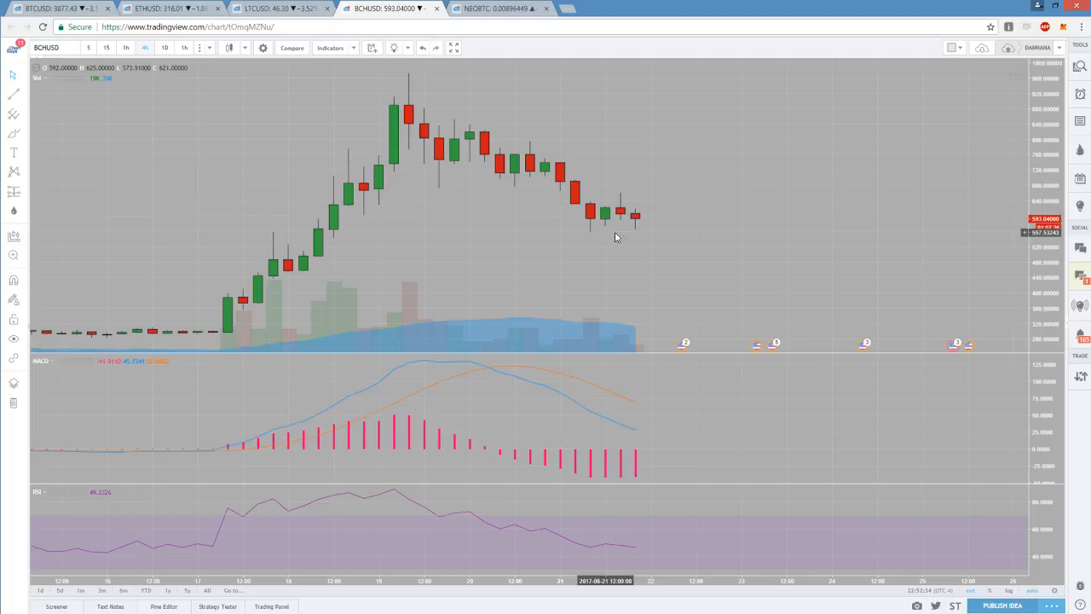
pyautogui.moveTo(680, 140)
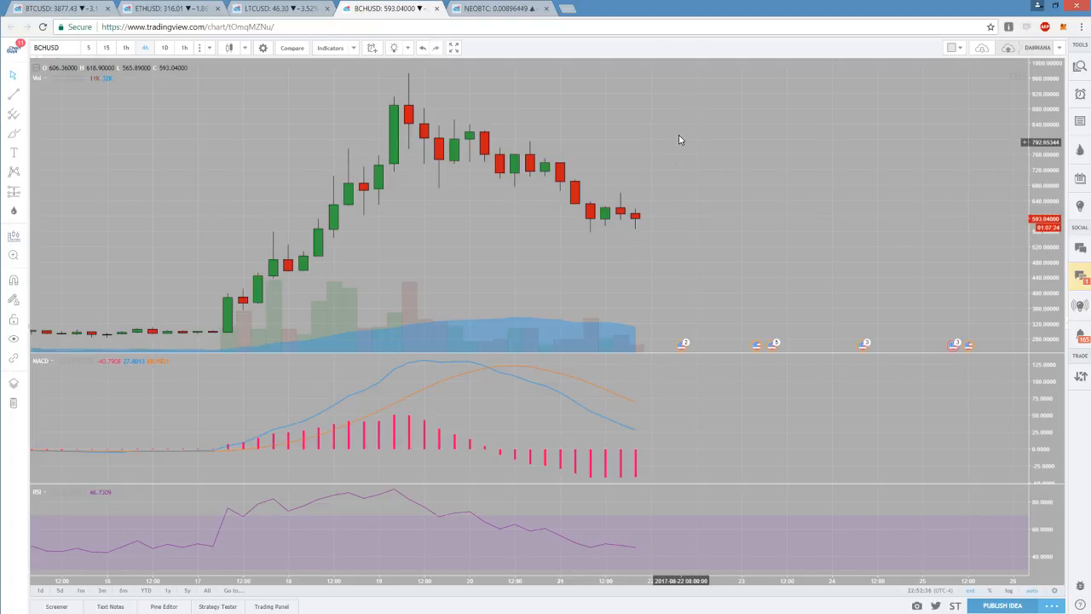
pyautogui.moveTo(481, 133)
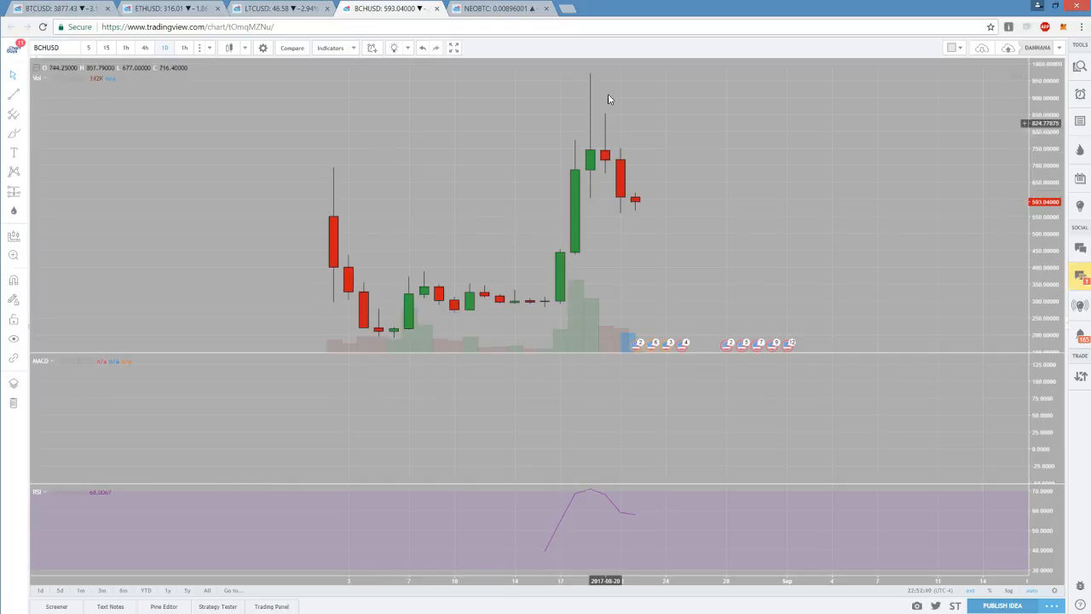
pyautogui.moveTo(685, 307)
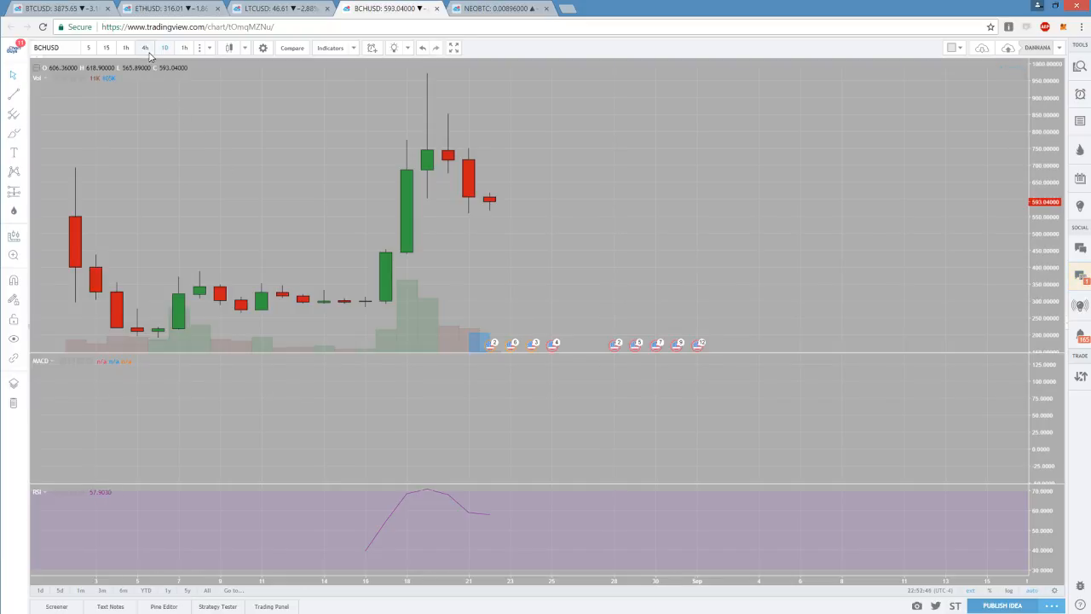
# Change the BCH/USD chart to a shorter intraday timeframe.
pyautogui.click(126, 47)
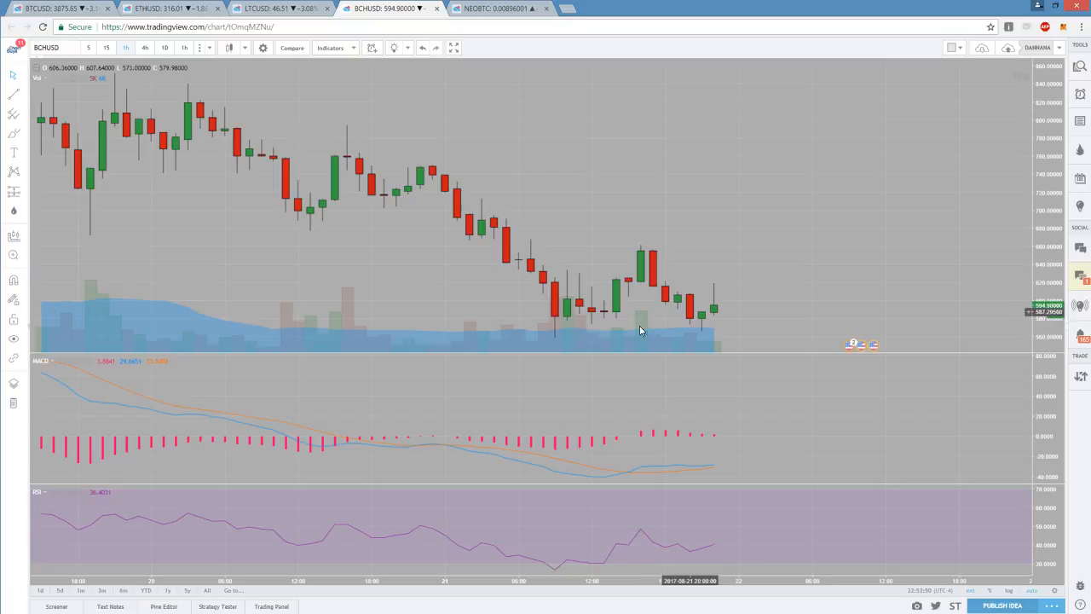
pyautogui.moveTo(620, 319)
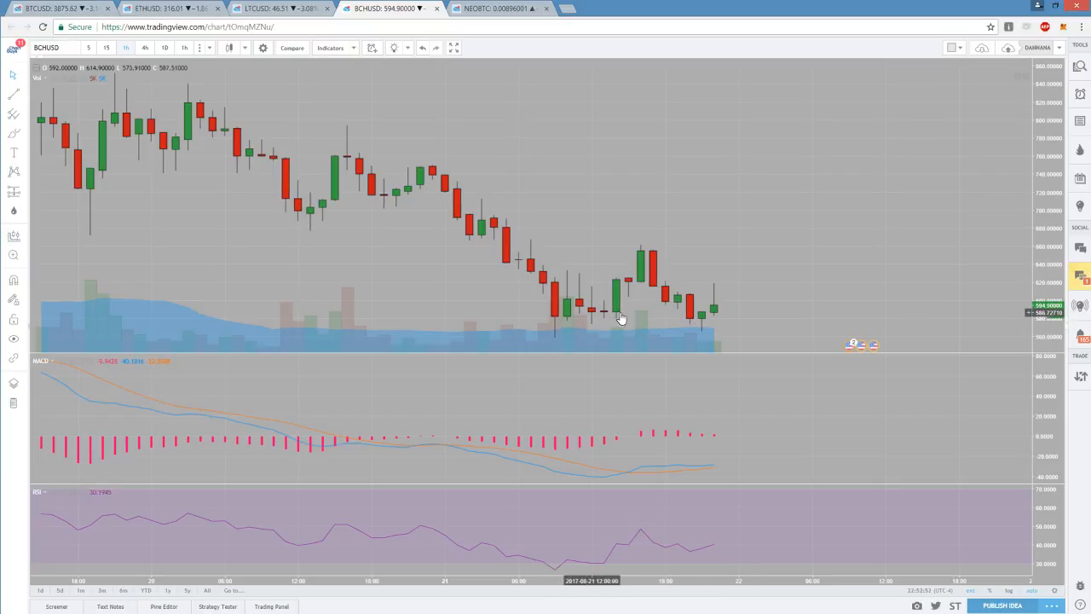
pyautogui.moveTo(689, 319)
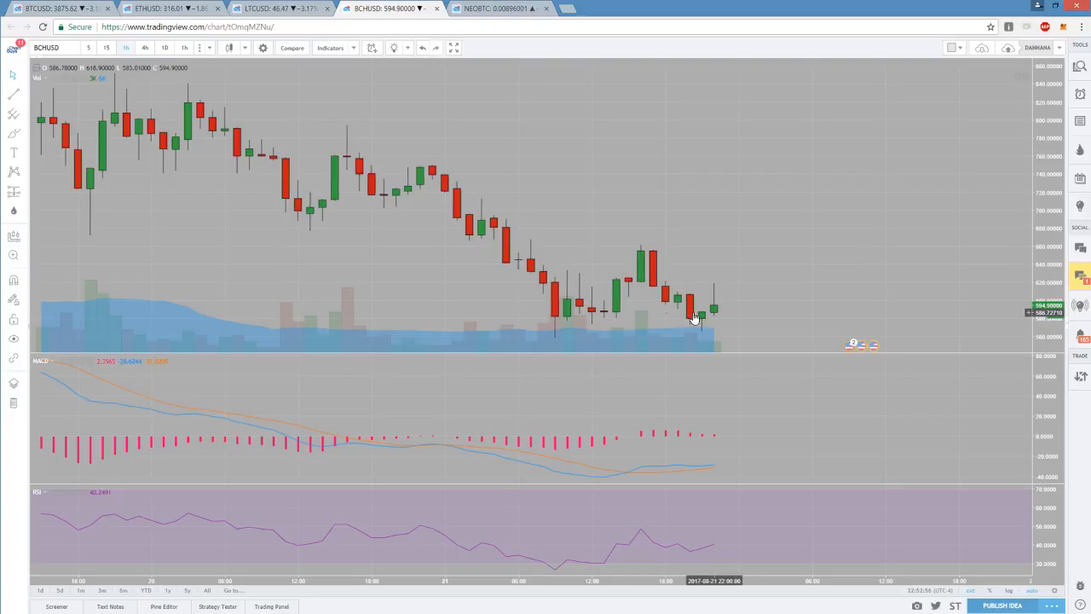
pyautogui.moveTo(556, 315)
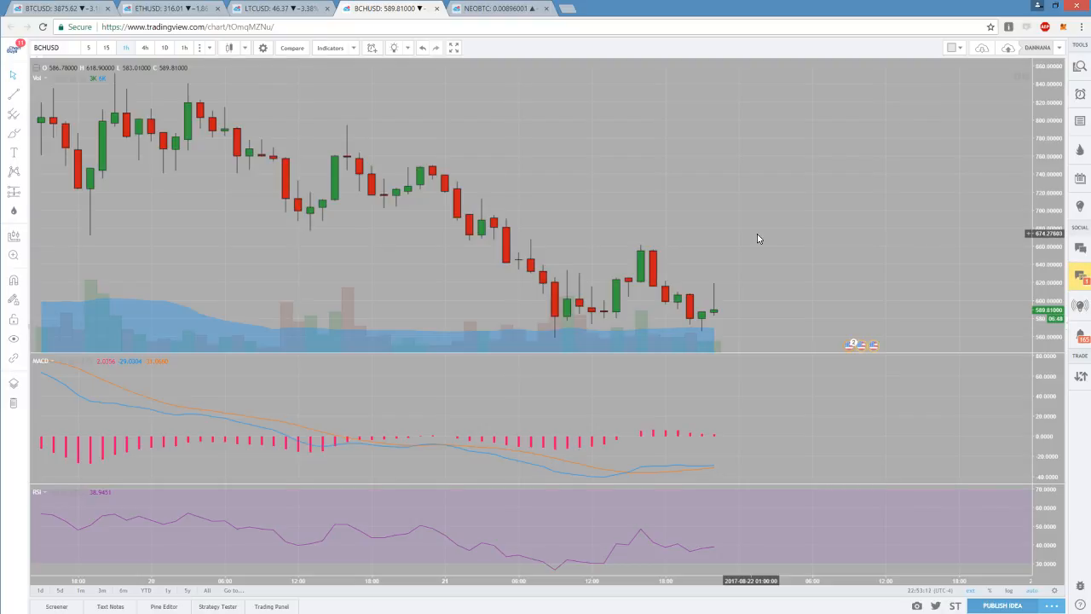
pyautogui.moveTo(717, 300)
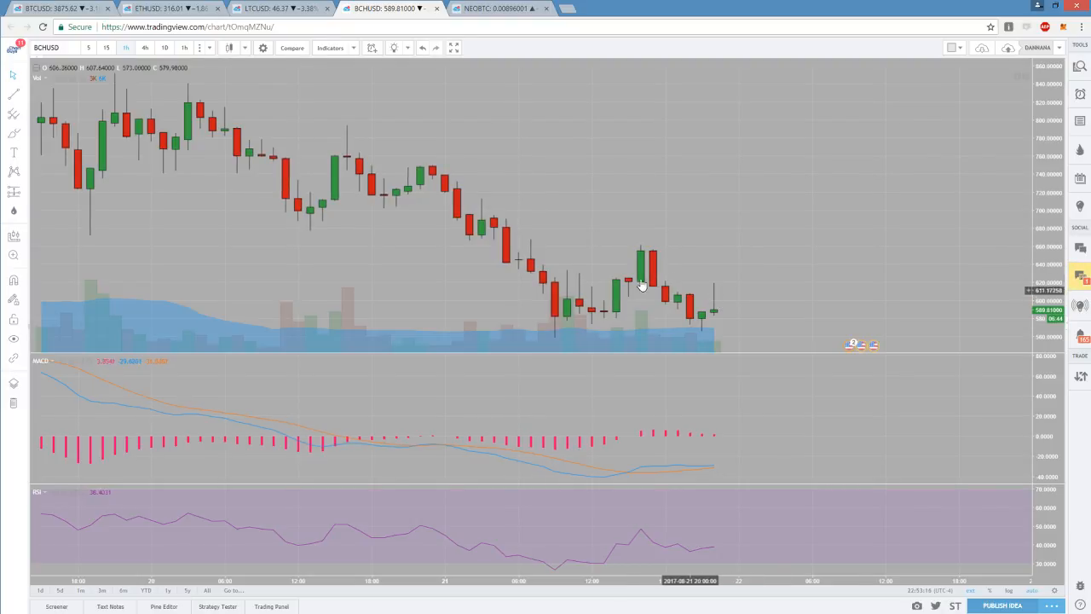
pyautogui.moveTo(675, 324)
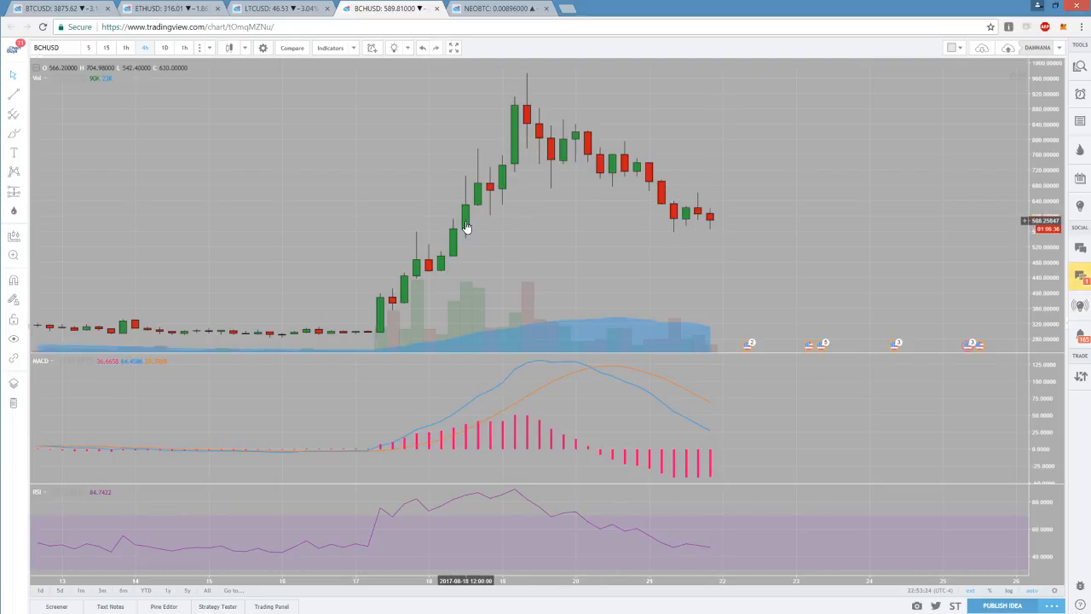
pyautogui.moveTo(455, 246)
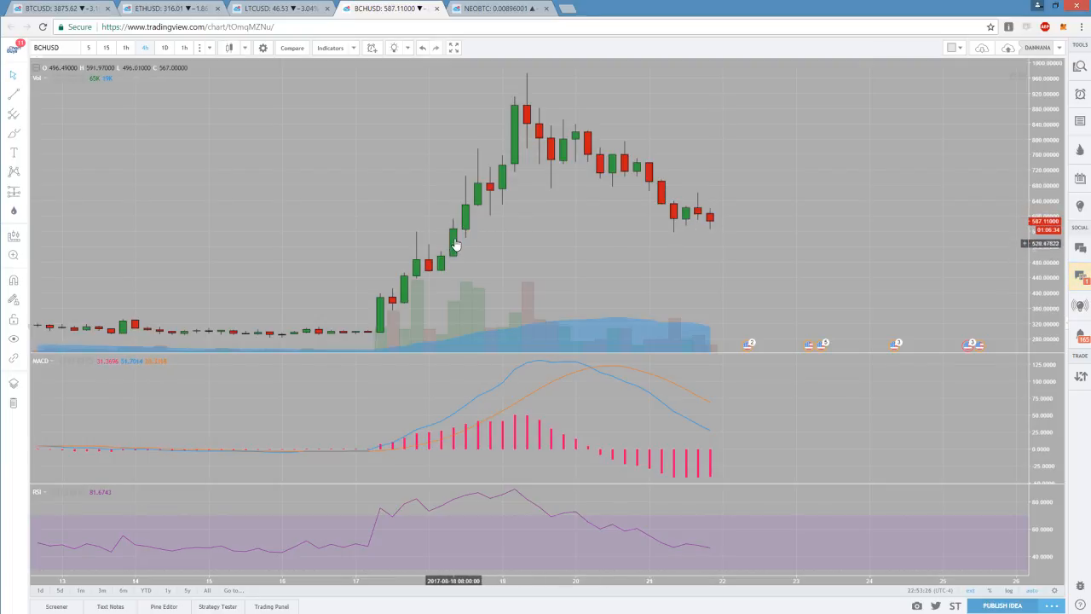
pyautogui.moveTo(440, 272)
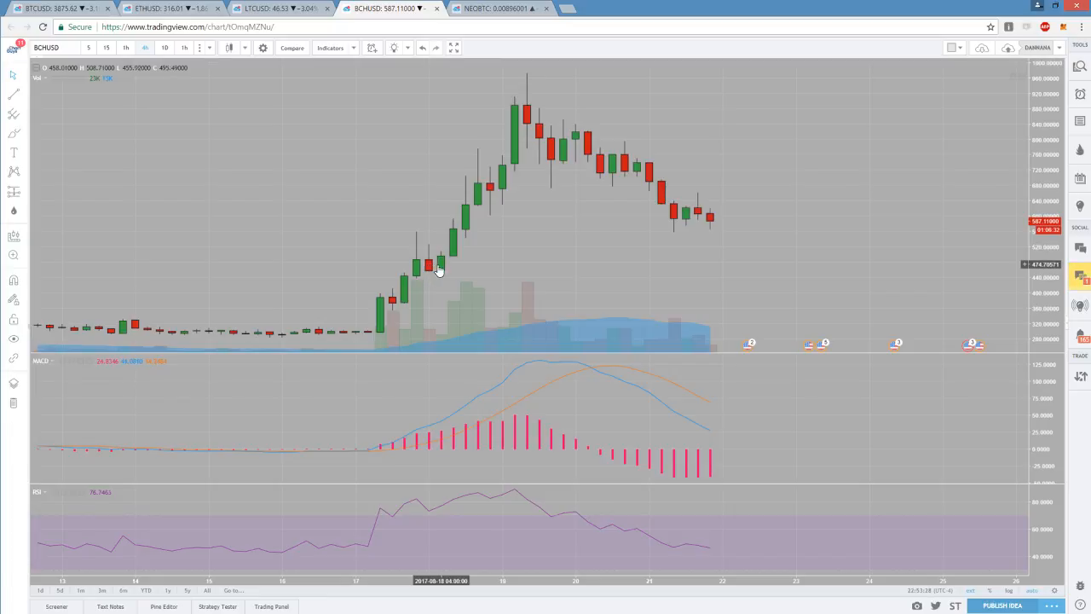
# Switch from BCH/USD to the NEO/BTC chart tab.
pyautogui.click(520, 7)
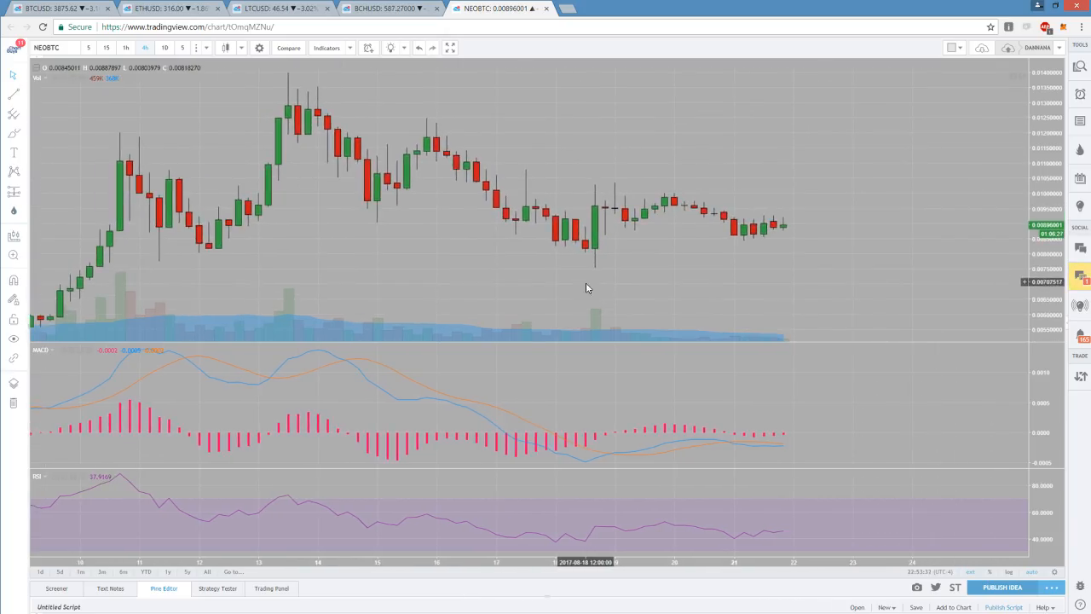
pyautogui.moveTo(604, 224)
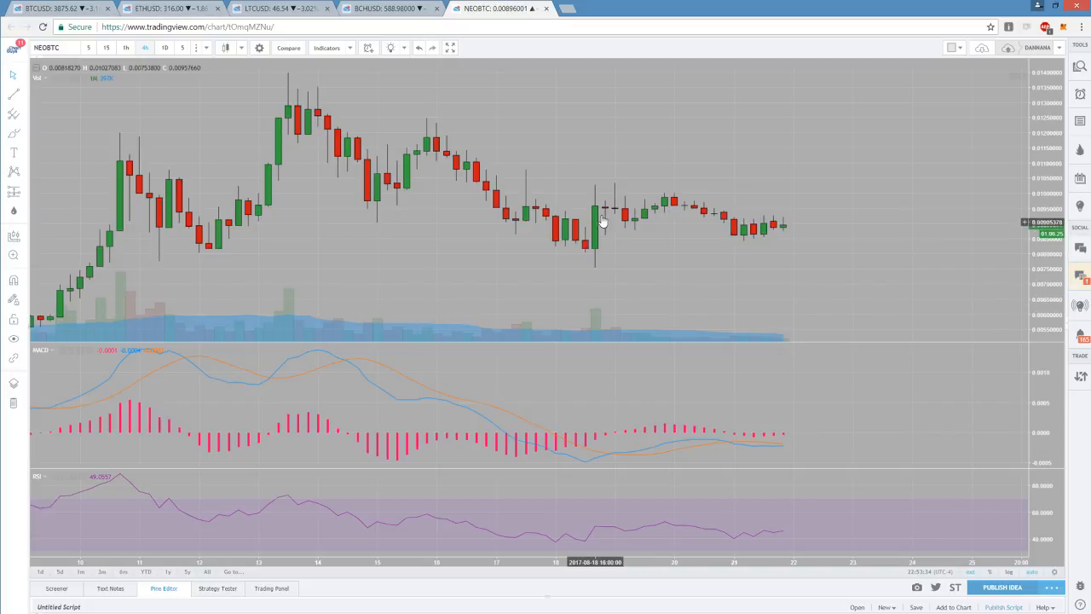
pyautogui.moveTo(771, 232)
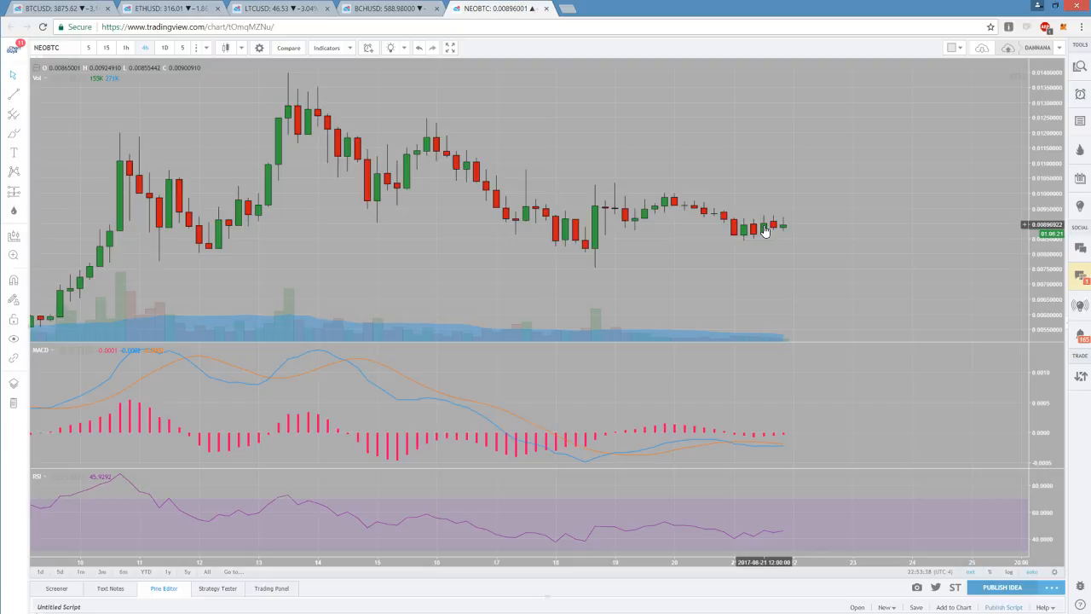
pyautogui.moveTo(665, 204)
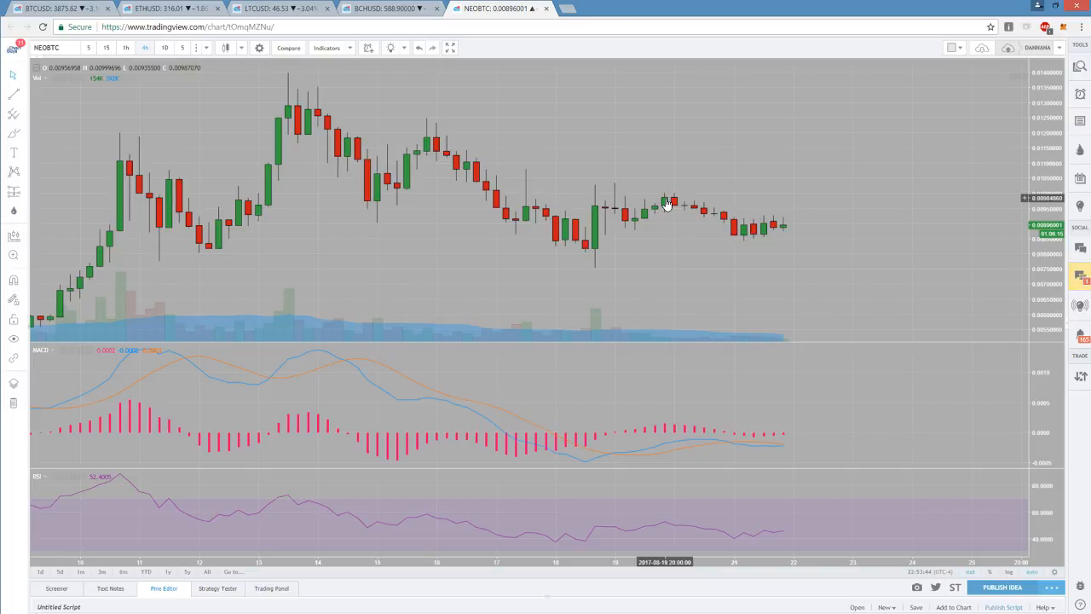
pyautogui.moveTo(763, 230)
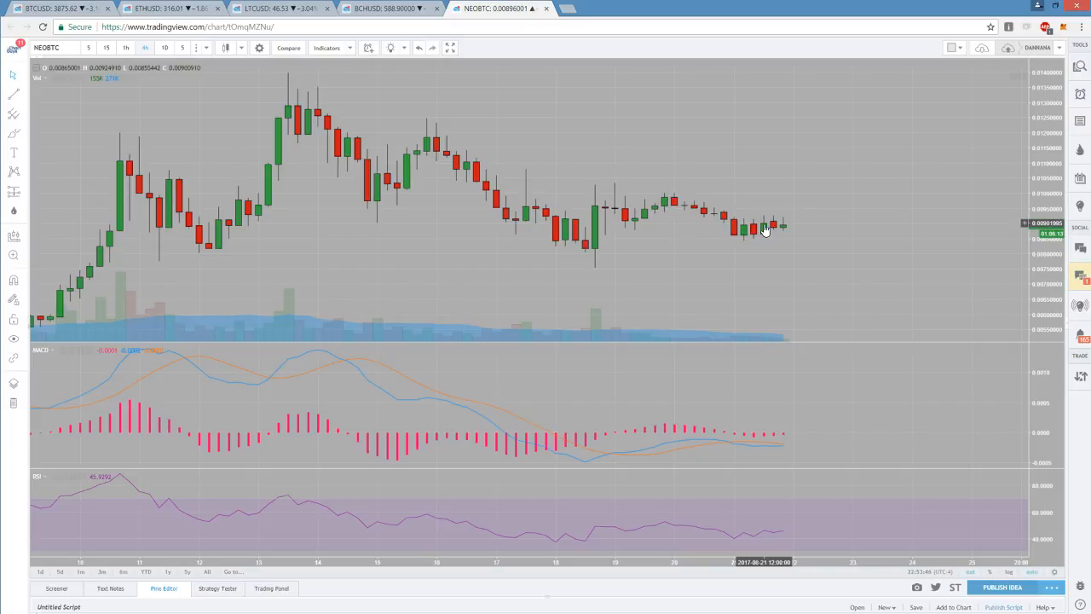
pyautogui.moveTo(668, 205)
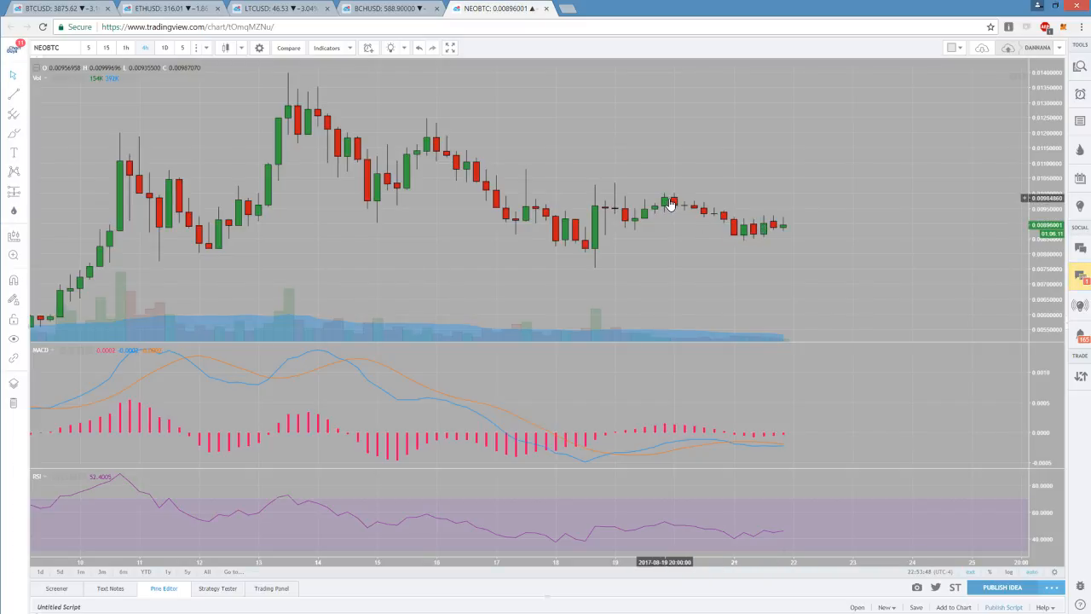
pyautogui.moveTo(617, 191)
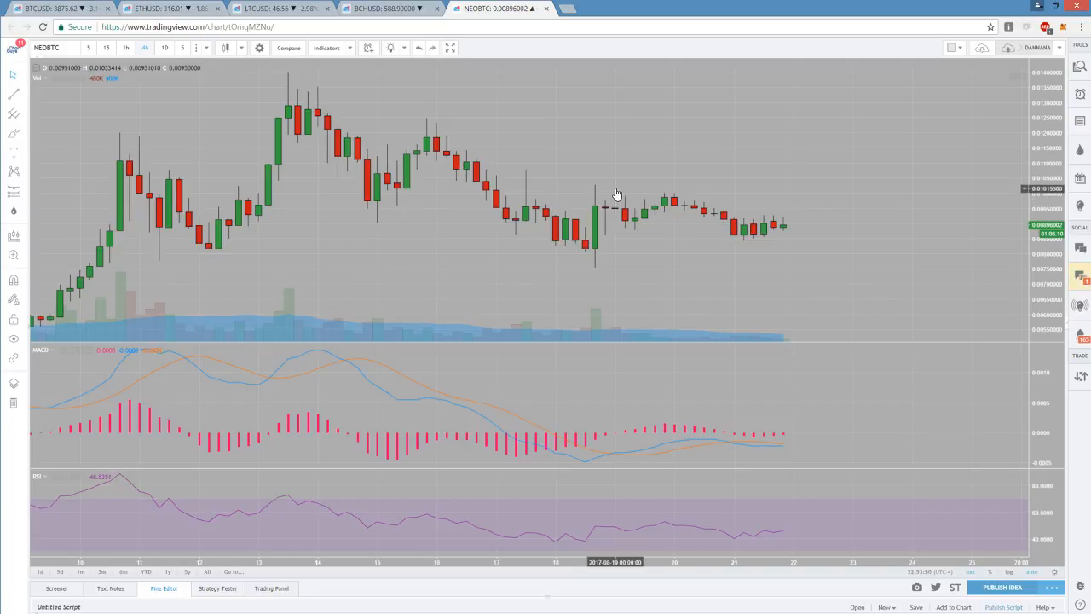
pyautogui.moveTo(582, 212)
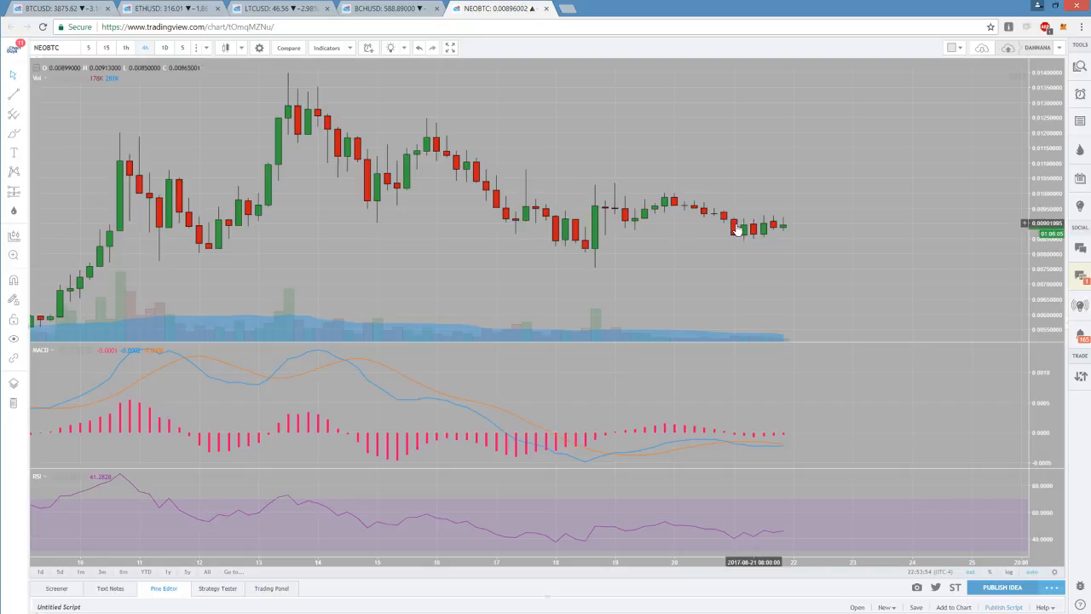
pyautogui.moveTo(747, 237)
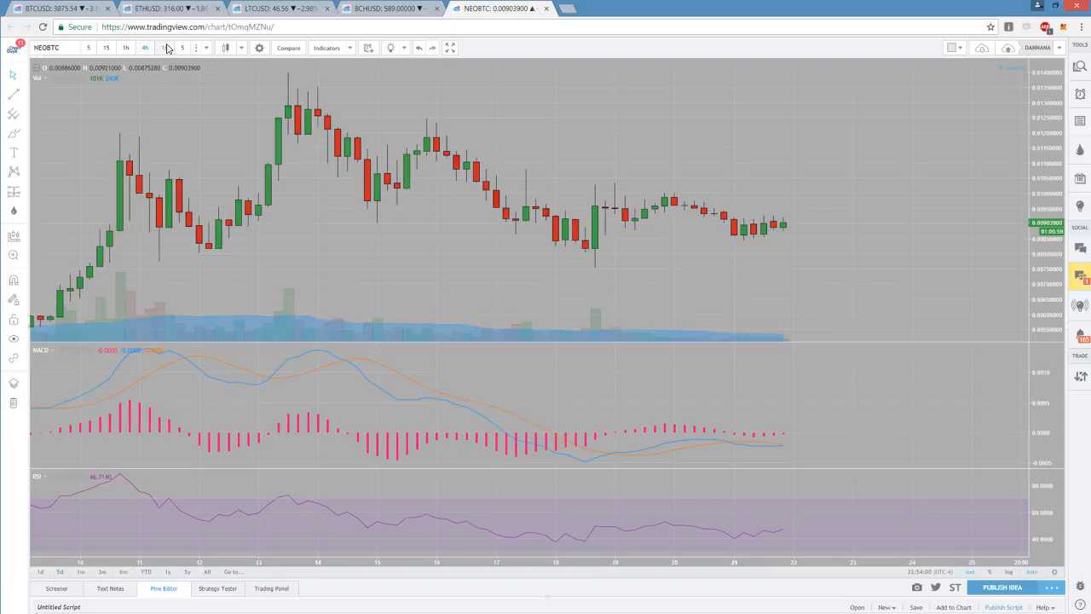
# Change the NEO/BTC chart to another timeframe focused on the recent decline.
pyautogui.click(168, 47)
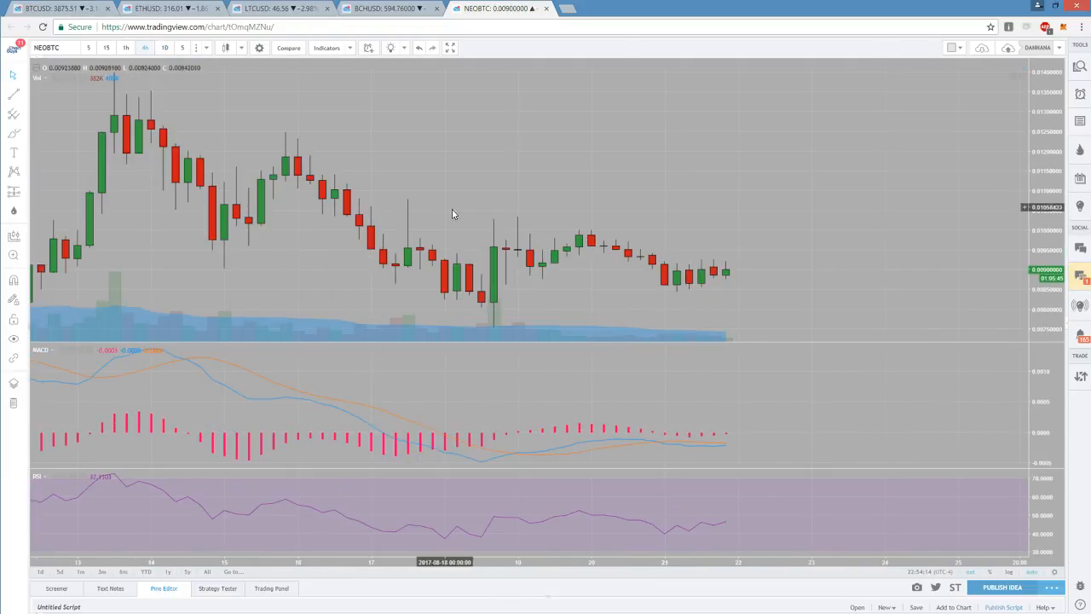
pyautogui.moveTo(515, 238)
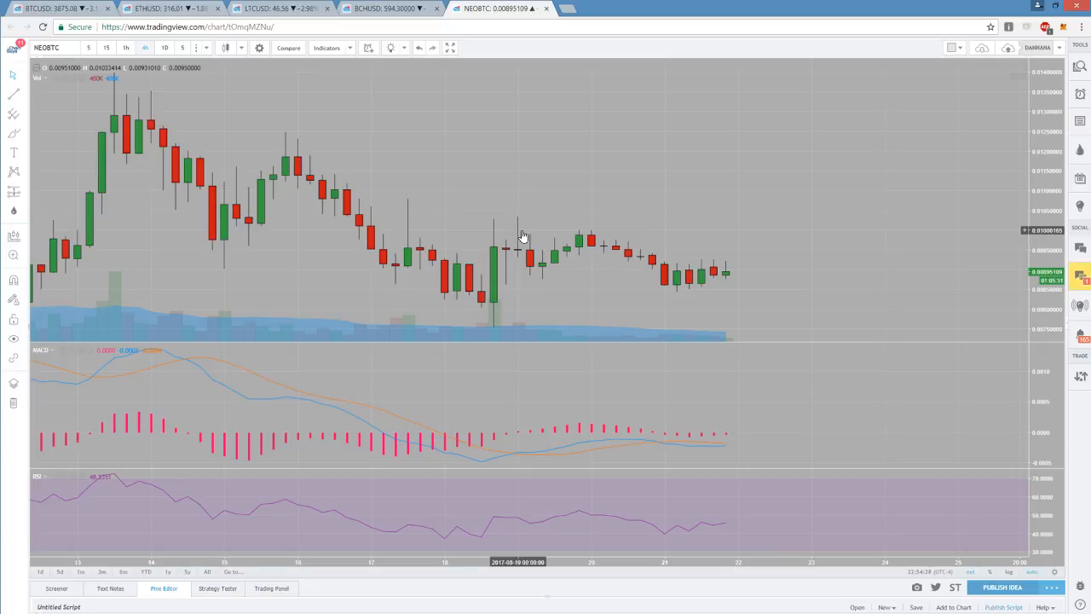
pyautogui.moveTo(225, 194)
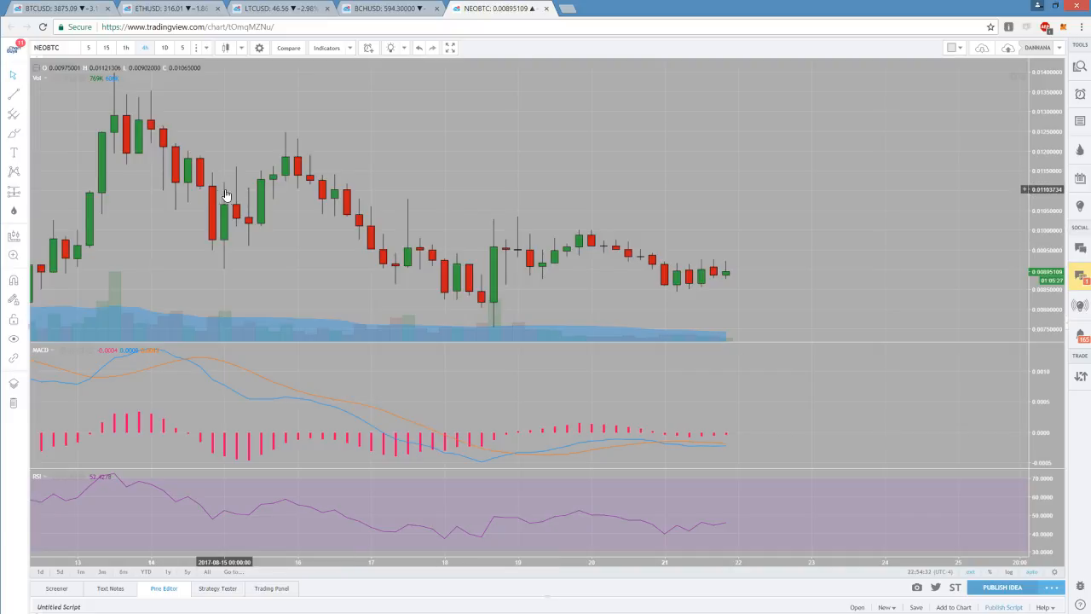
pyautogui.moveTo(191, 167)
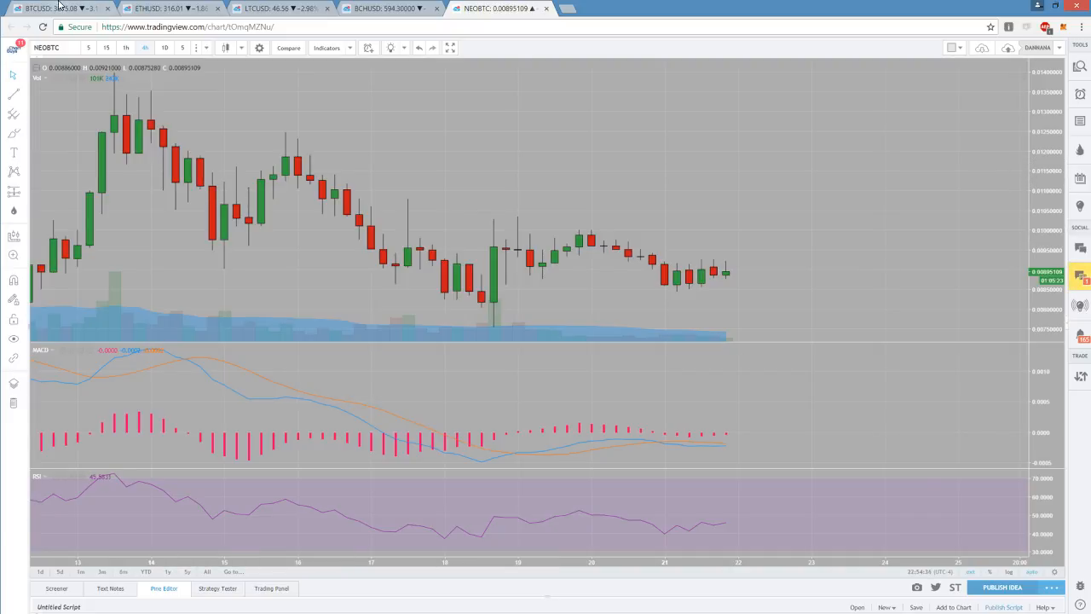
# Check the BTC/USD Coinbase chart, then return to the ETH/USD chart.
pyautogui.click(48, 14)
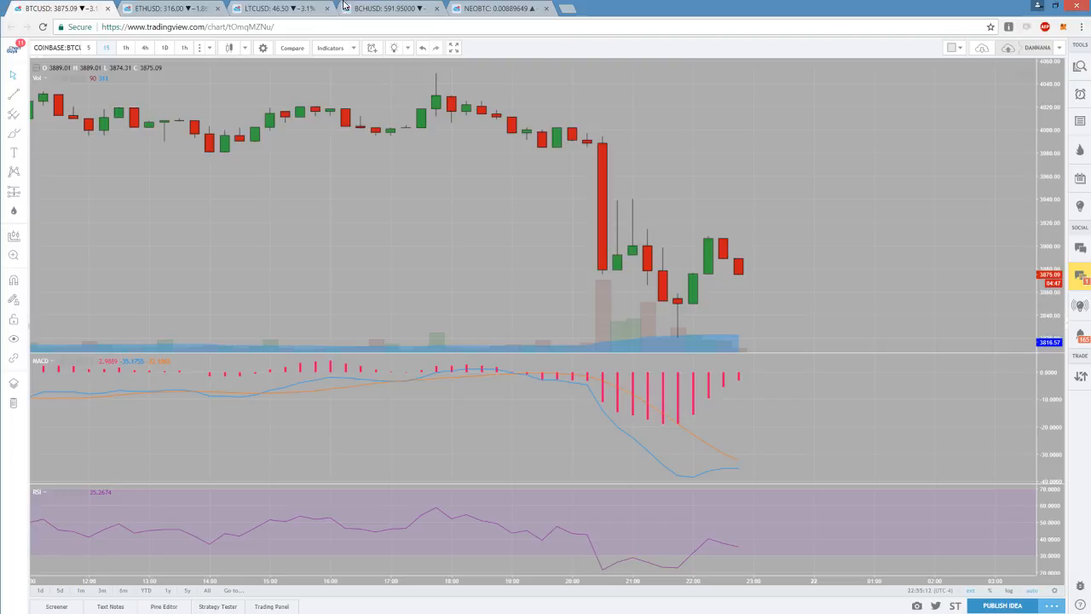
pyautogui.click(168, 10)
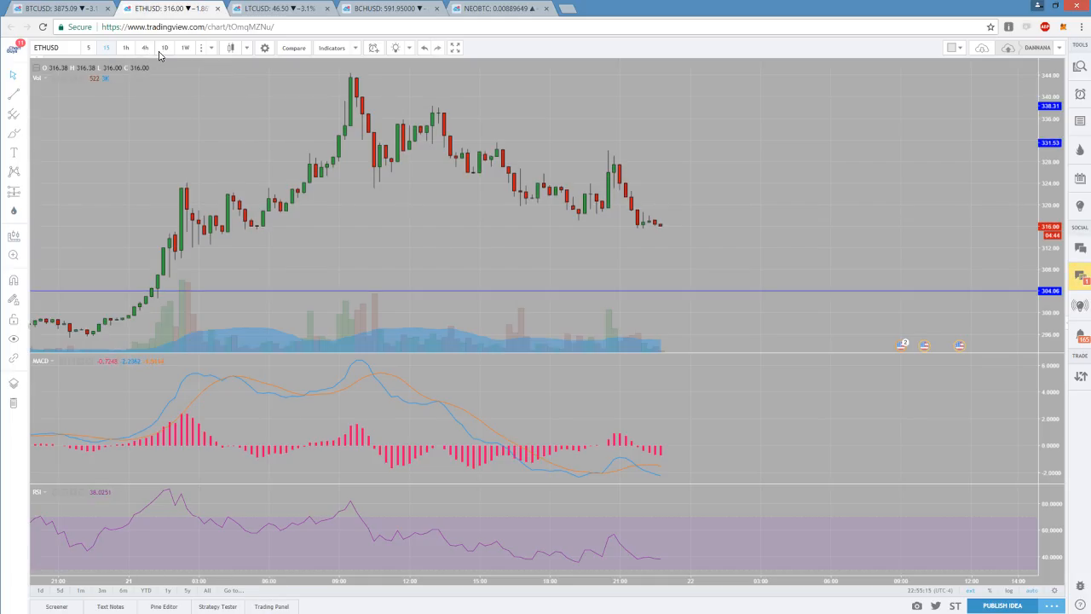
# Show ETH/USD on a longer timeframe with trendlines, then switch to BCH/USD.
pyautogui.click(164, 48)
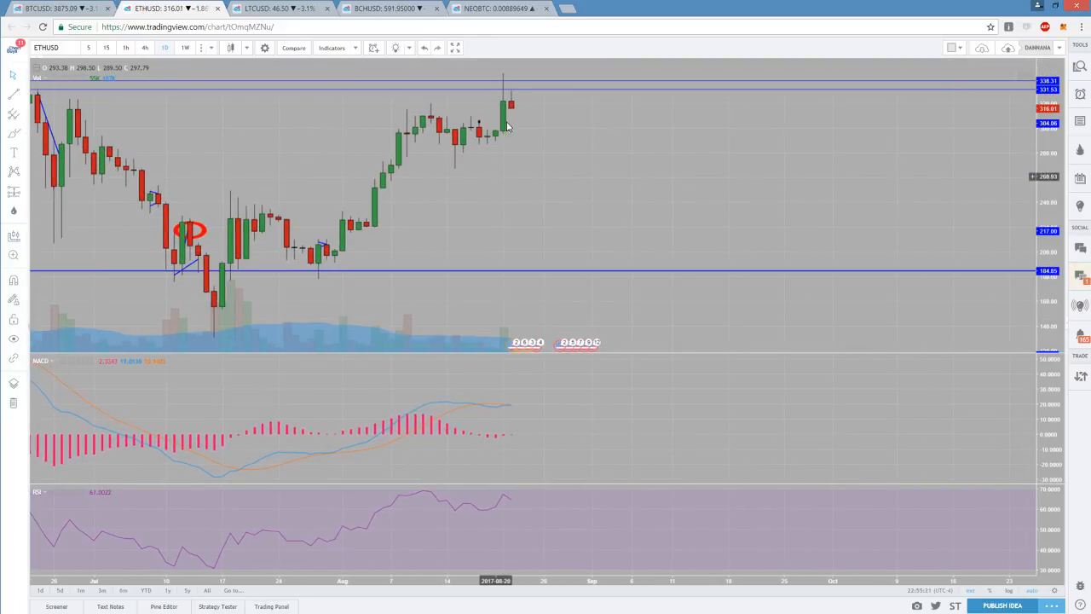
pyautogui.moveTo(511, 113)
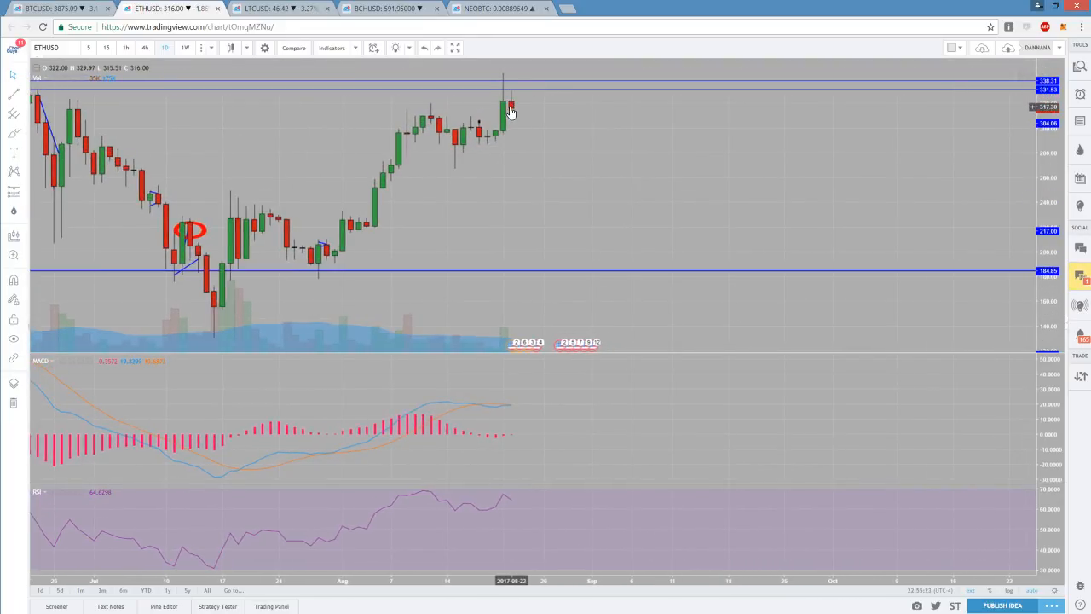
pyautogui.moveTo(443, 133)
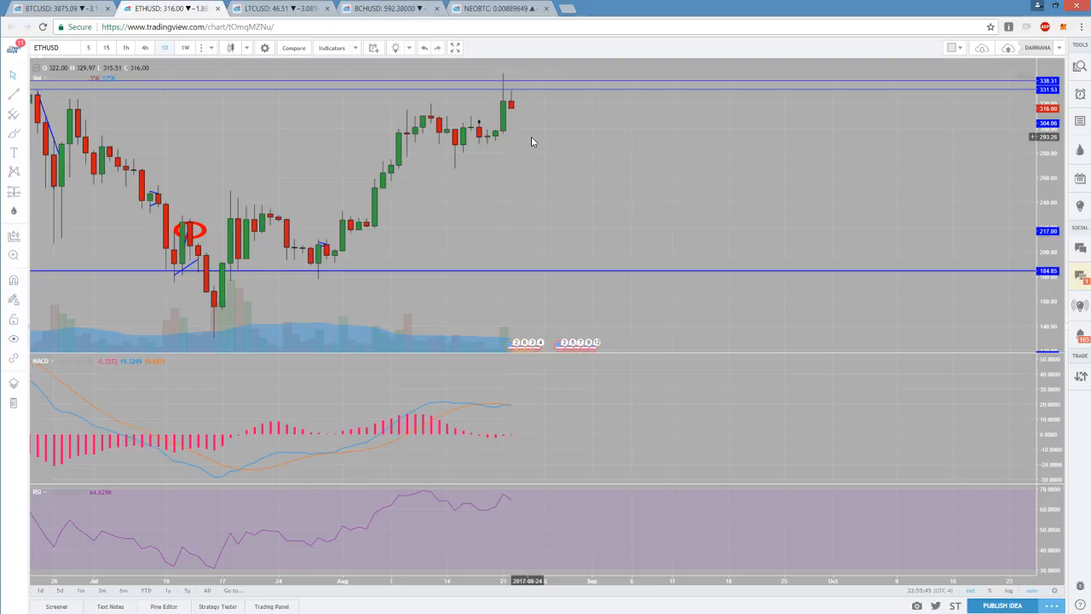
pyautogui.click(383, 7)
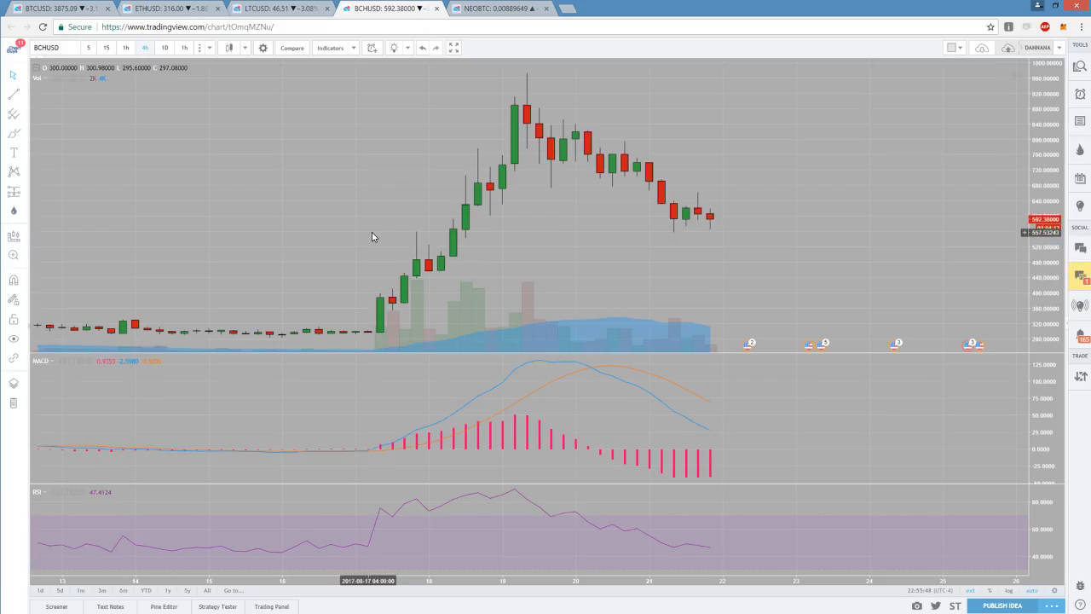